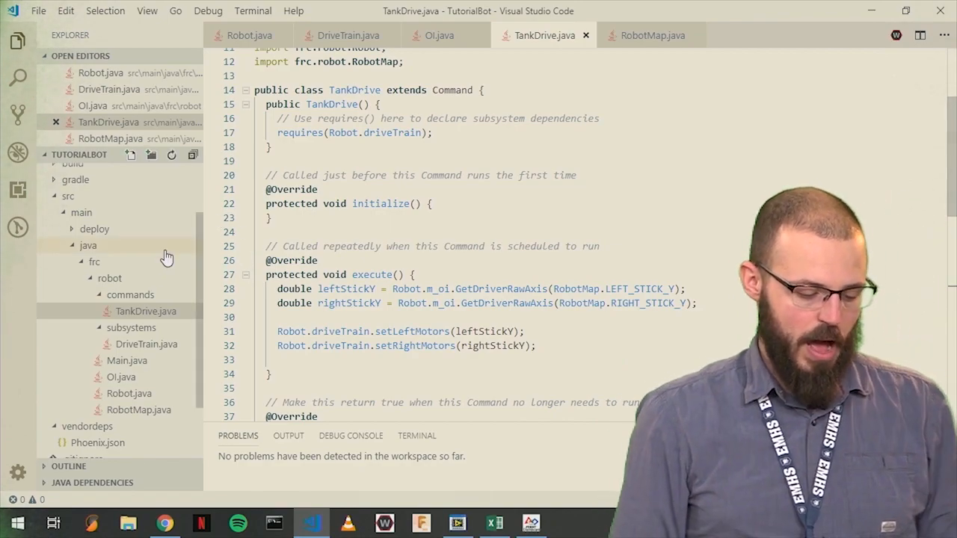
# - From the commands folder, bring up the Create new class/command template list
pyautogui.click(130, 294)
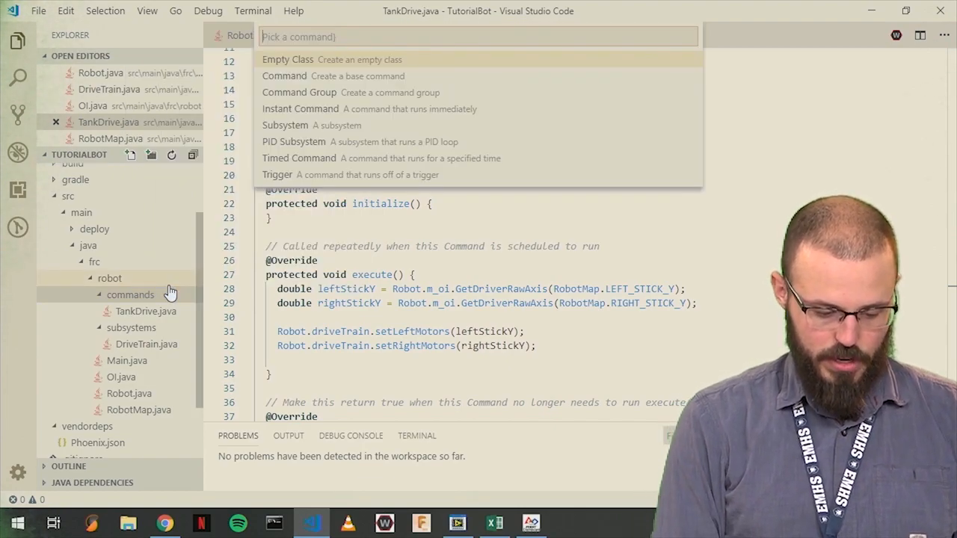
pyautogui.write('Move')
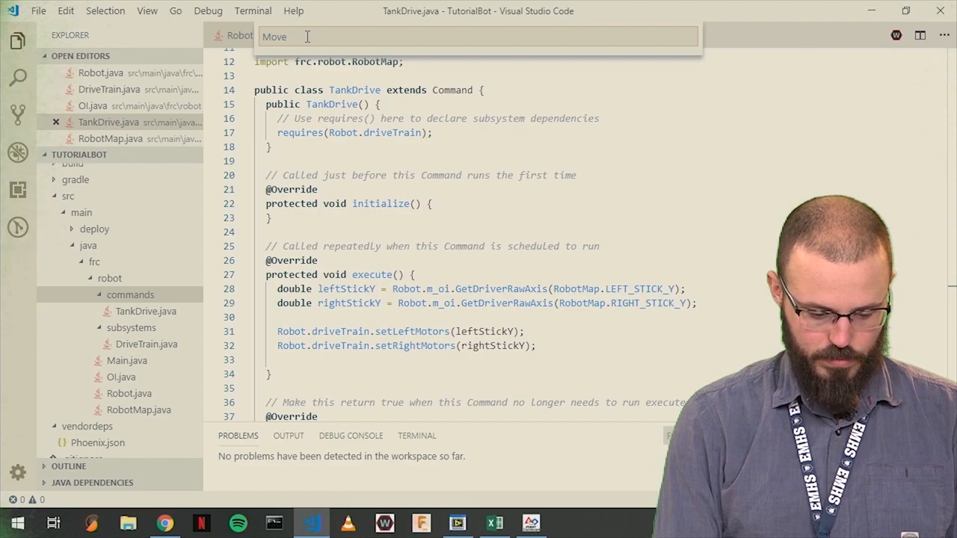
pyautogui.write('Driv')
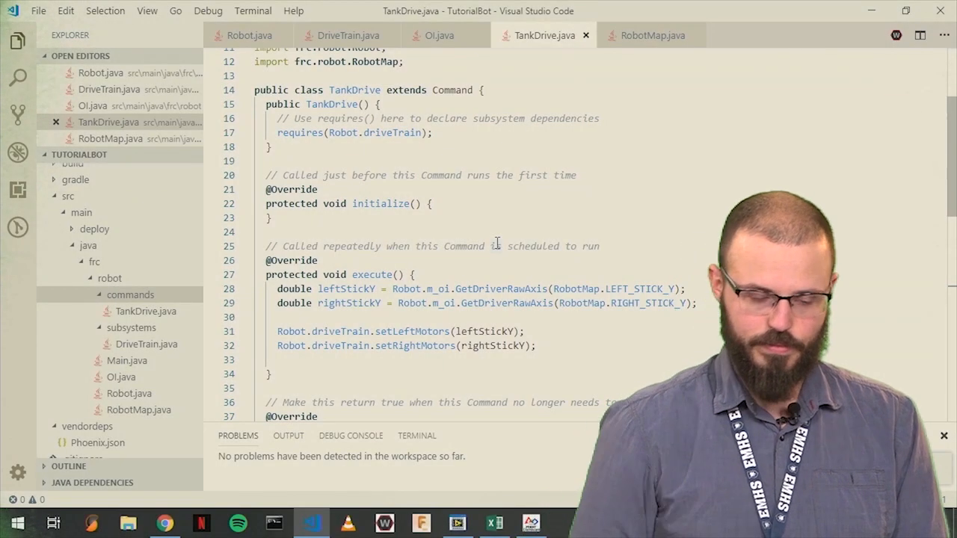
pyautogui.click(130, 295)
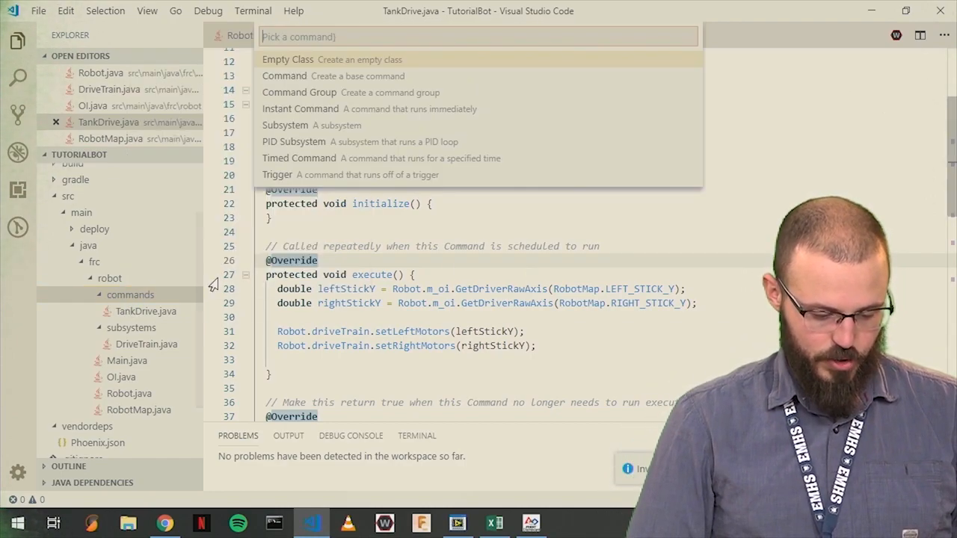
# - Create a new Command-template class named Move
pyautogui.click(284, 76)
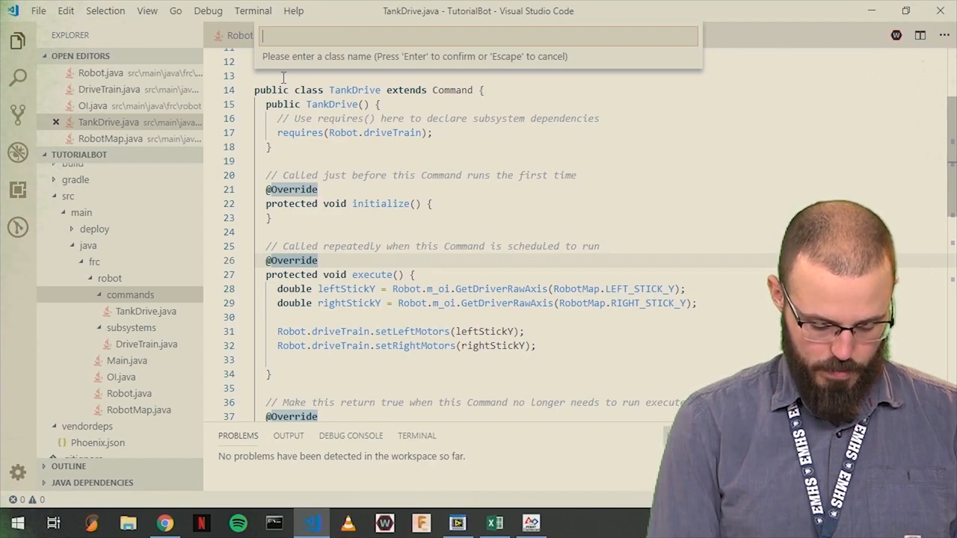
pyautogui.write('Move')
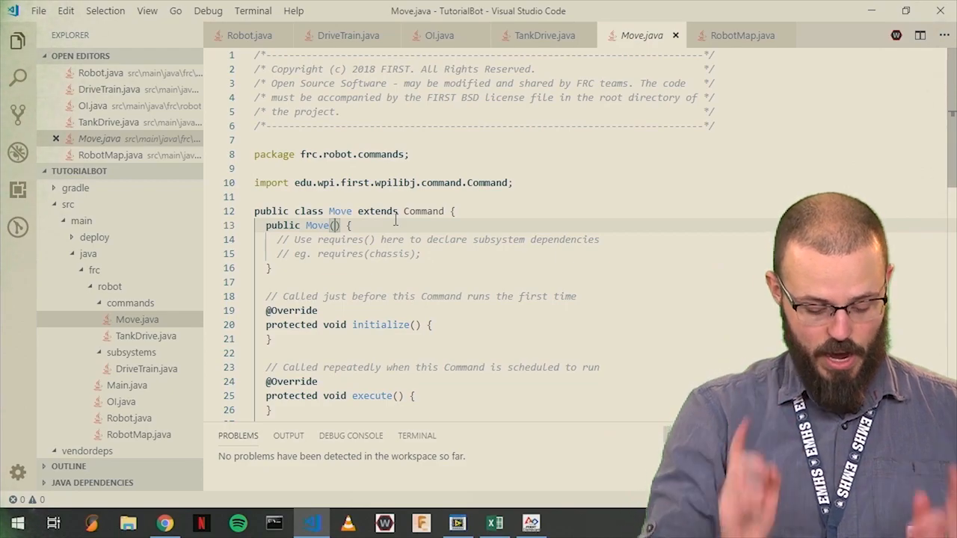
# - Give the Move constructor a double time parameter and declare a double m_time field
pyautogui.write('double')
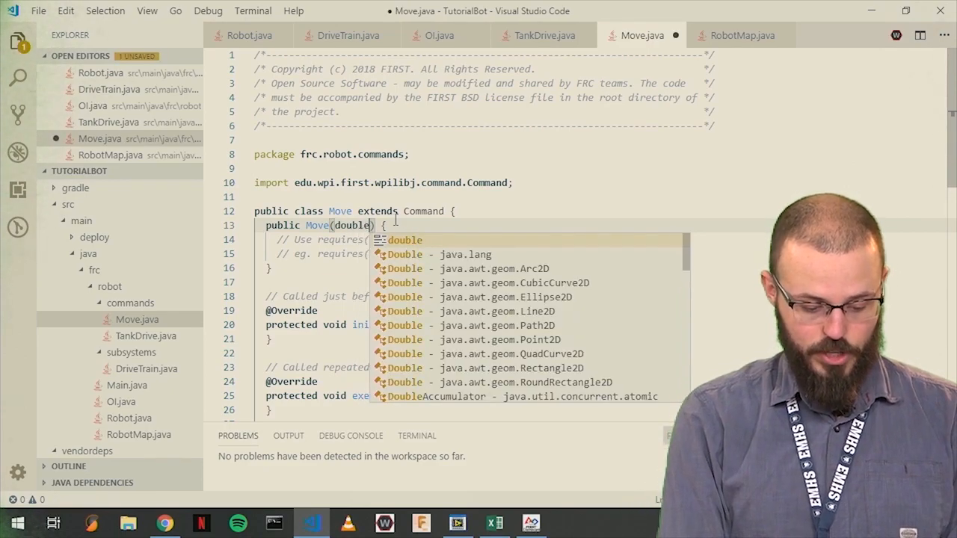
pyautogui.write('time')
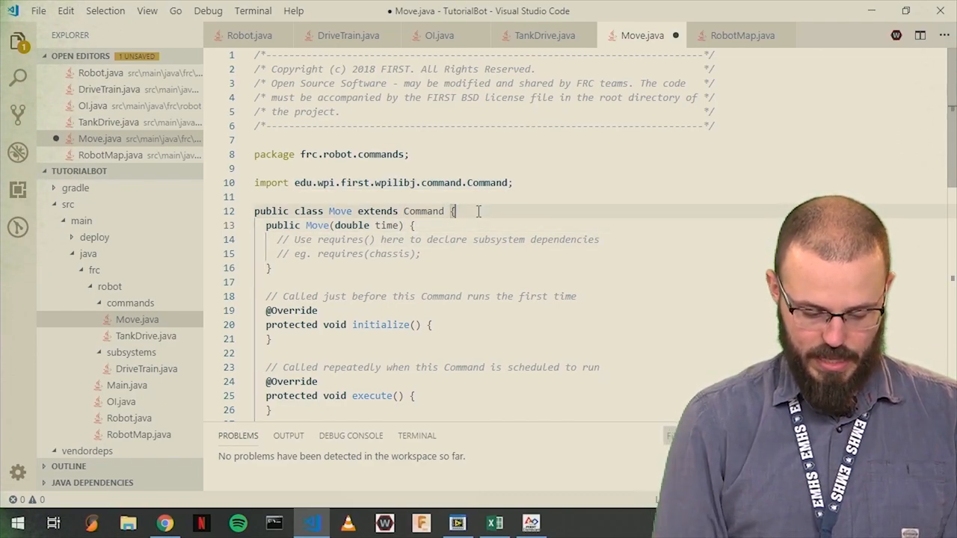
pyautogui.press('Enter')
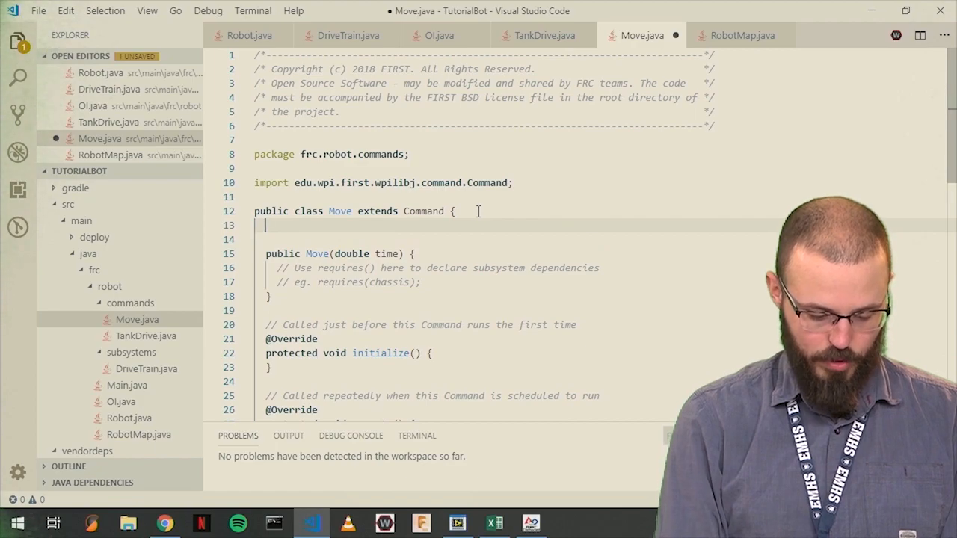
pyautogui.write('double m')
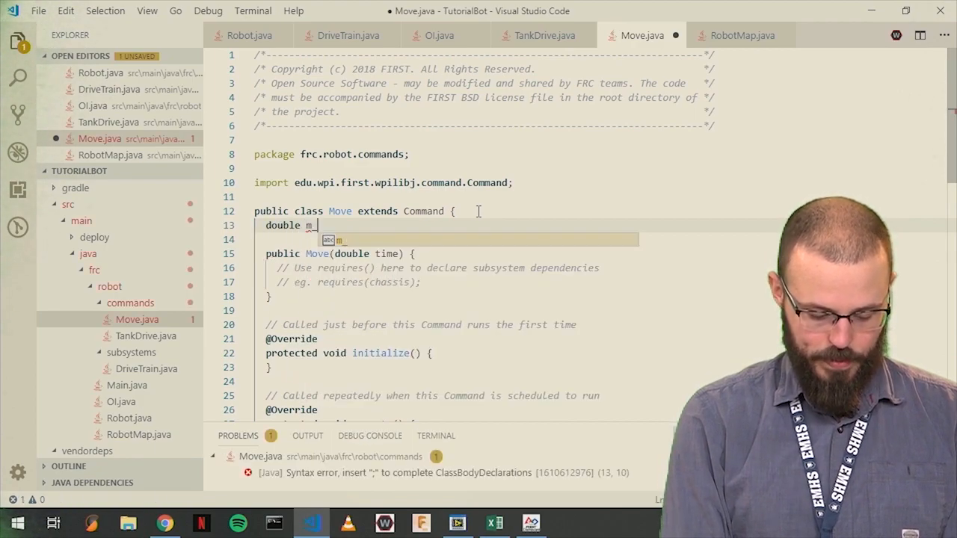
pyautogui.write('_time')
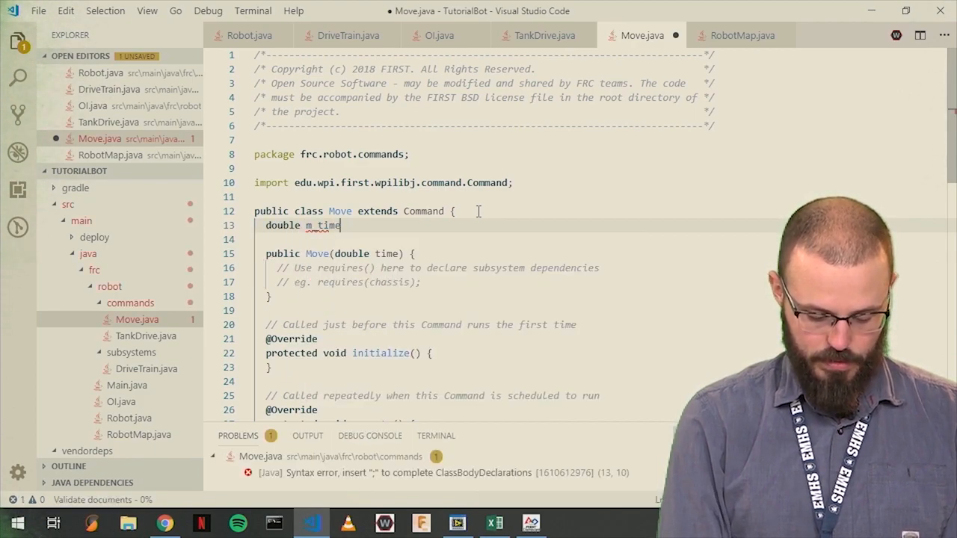
pyautogui.write(';')
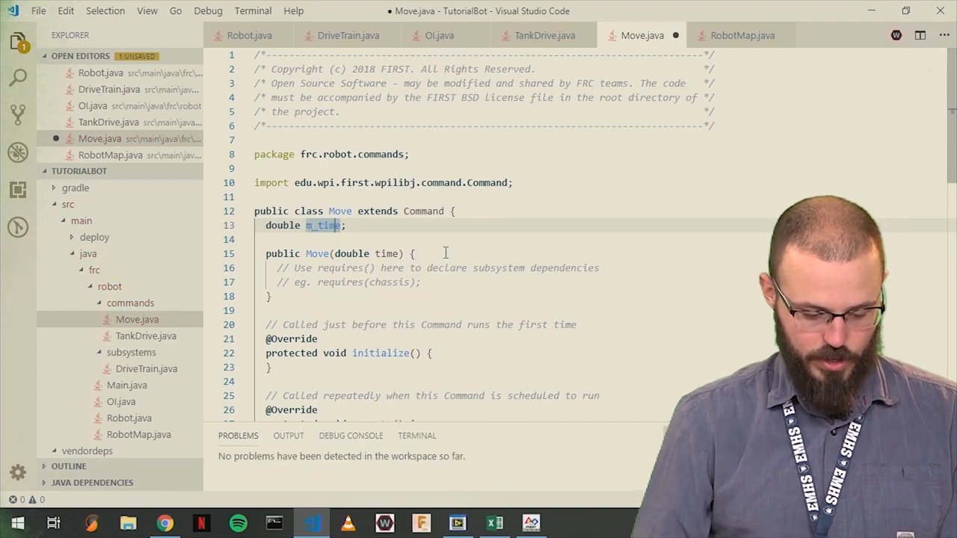
# - Assign m_time=time and replace the example requires with requires(Robot.driveTrain)
pyautogui.write('m')
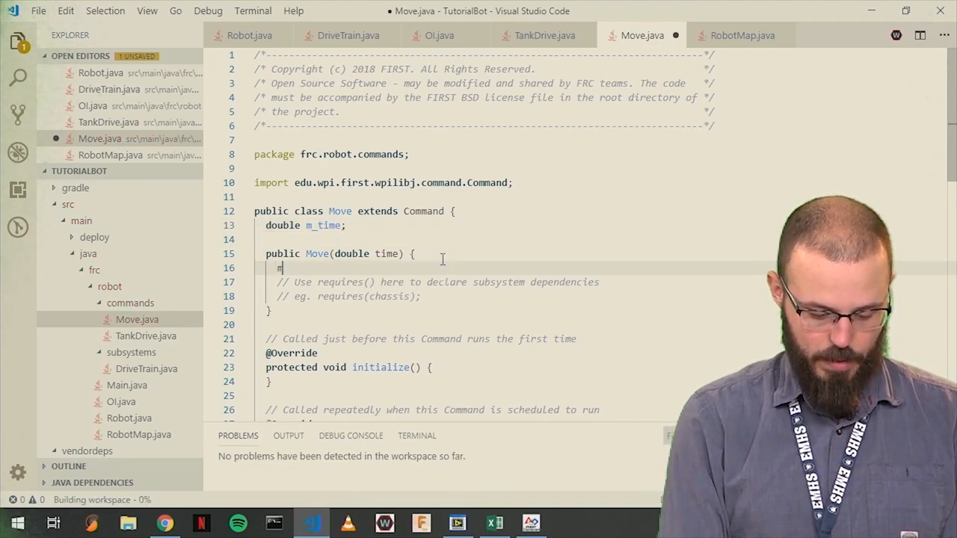
pyautogui.write('_time=ti')
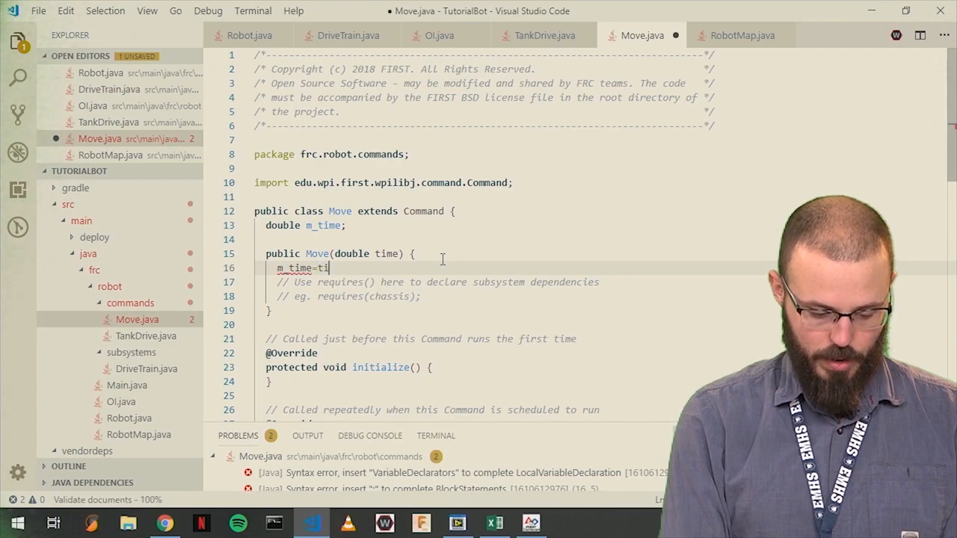
pyautogui.write('me;')
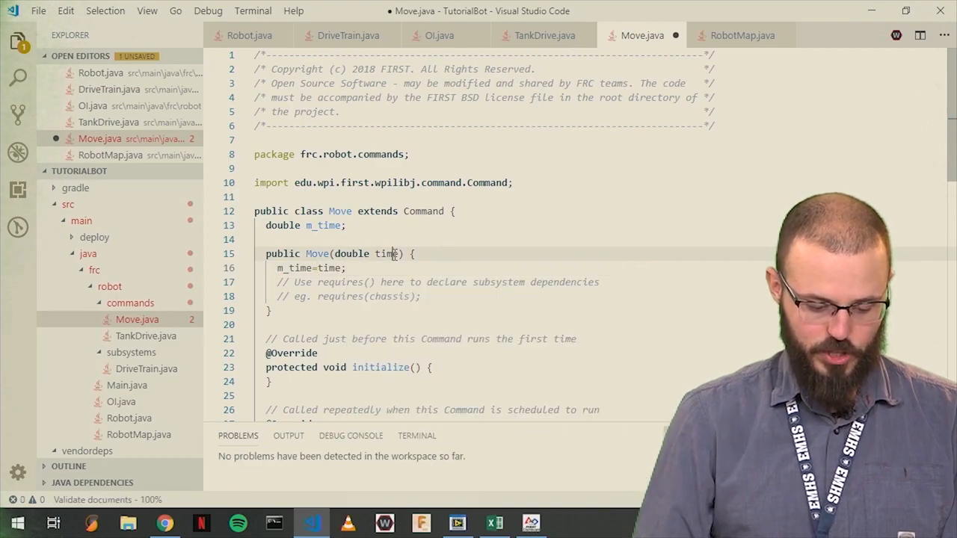
pyautogui.doubleClick(386, 253)
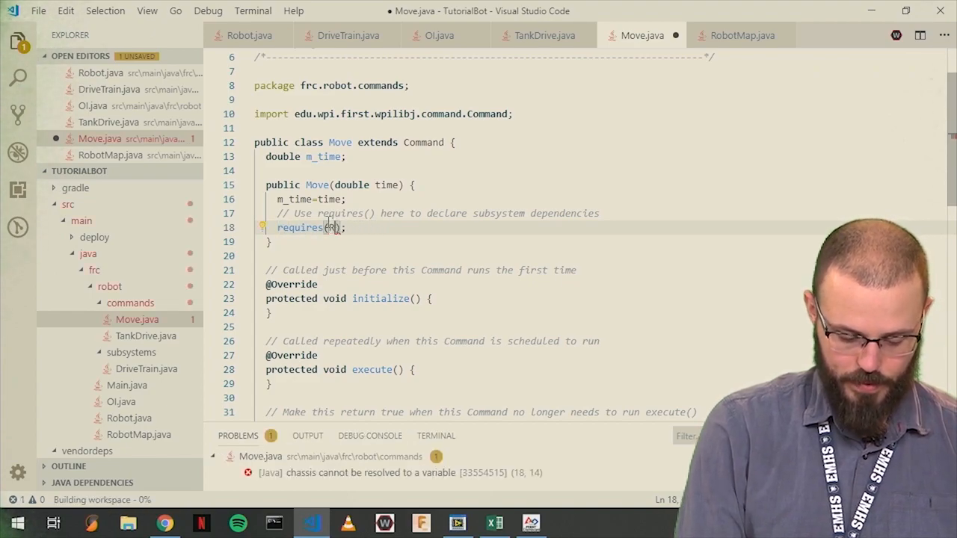
pyautogui.write('Robot.driveTrain')
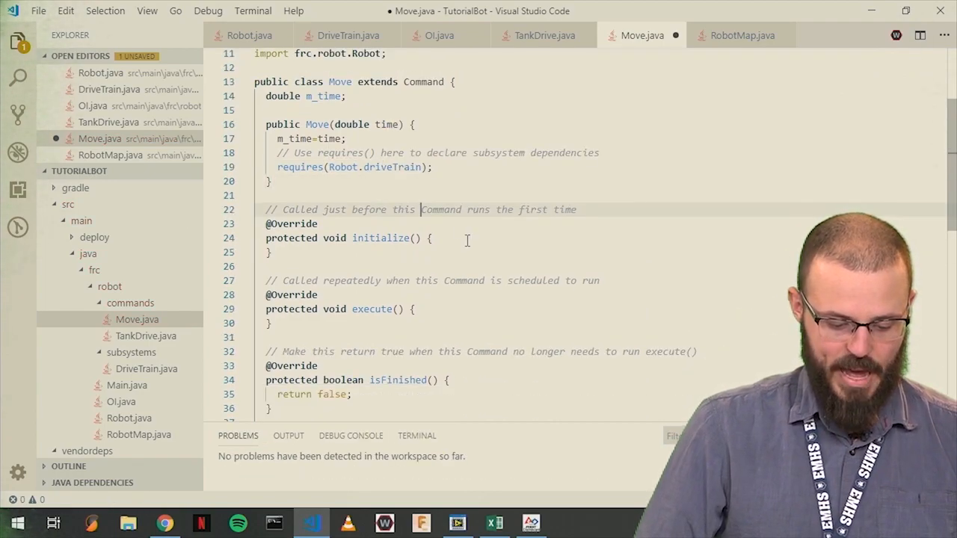
# - In initialize(), call Robot.driveTrain.setLeftMotors(0.5) and setRightMotors(0.5)
pyautogui.click(428, 238)
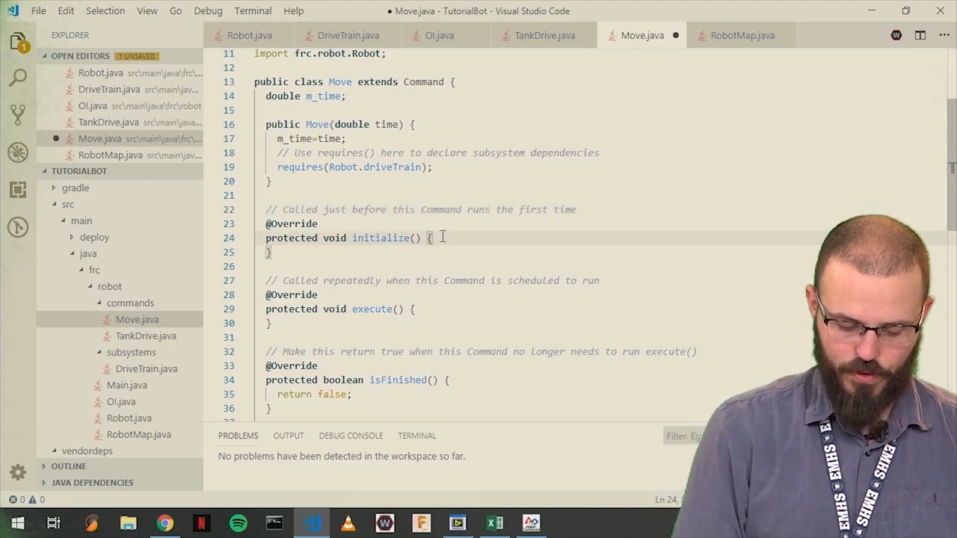
pyautogui.press('Enter')
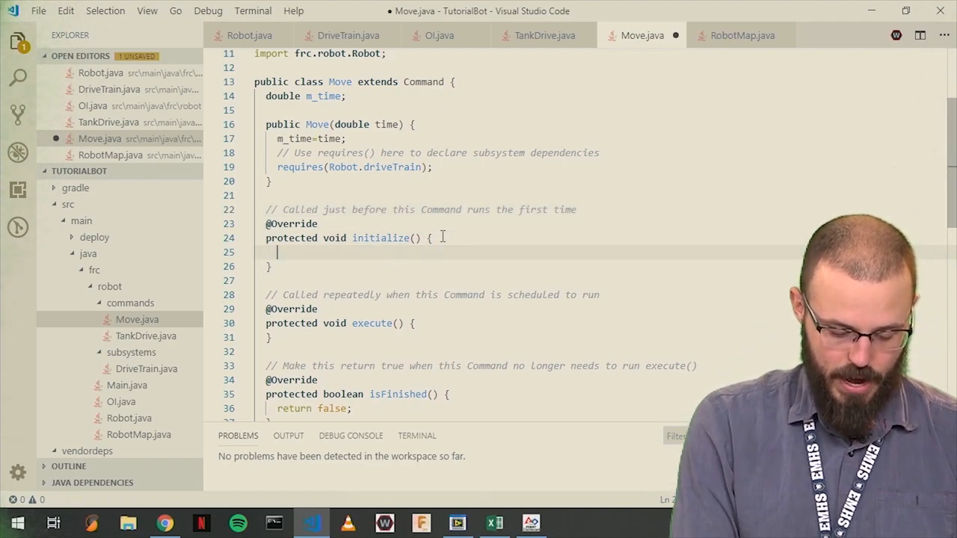
pyautogui.write('Robot.')
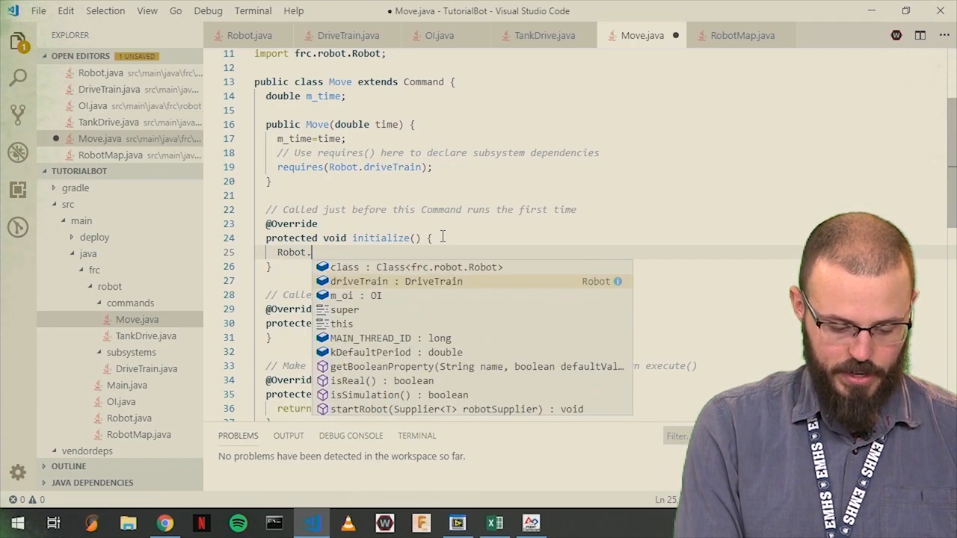
pyautogui.write('driveTrain.setLeftMotors(speed);')
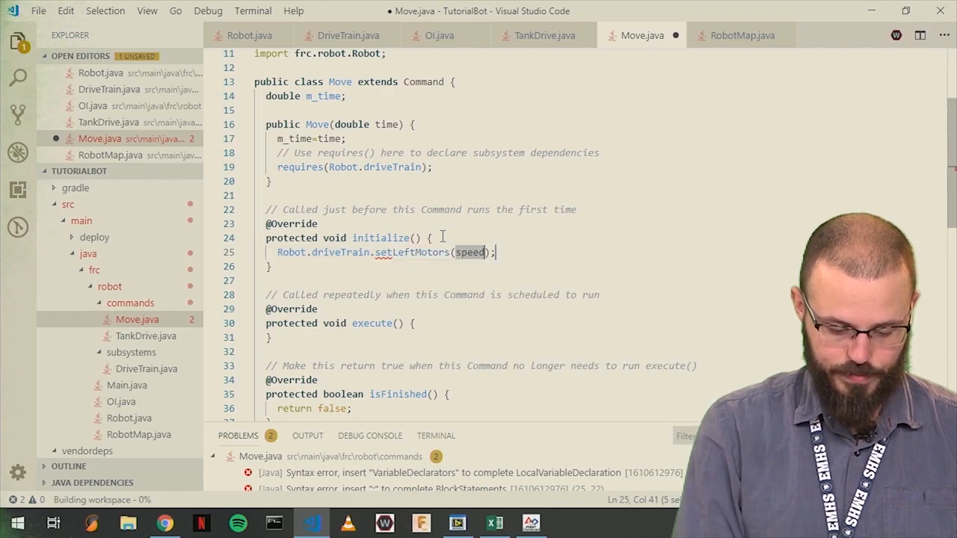
pyautogui.write('0.5')
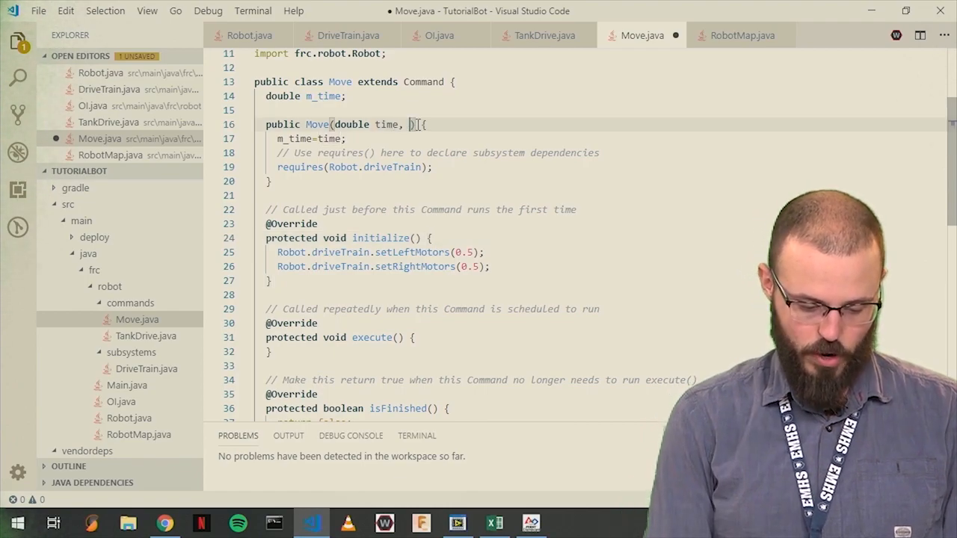
# - Add left and right speed constructor parameters and m_lSpeed, m_rSpeed fields to Move
pyautogui.write('double')
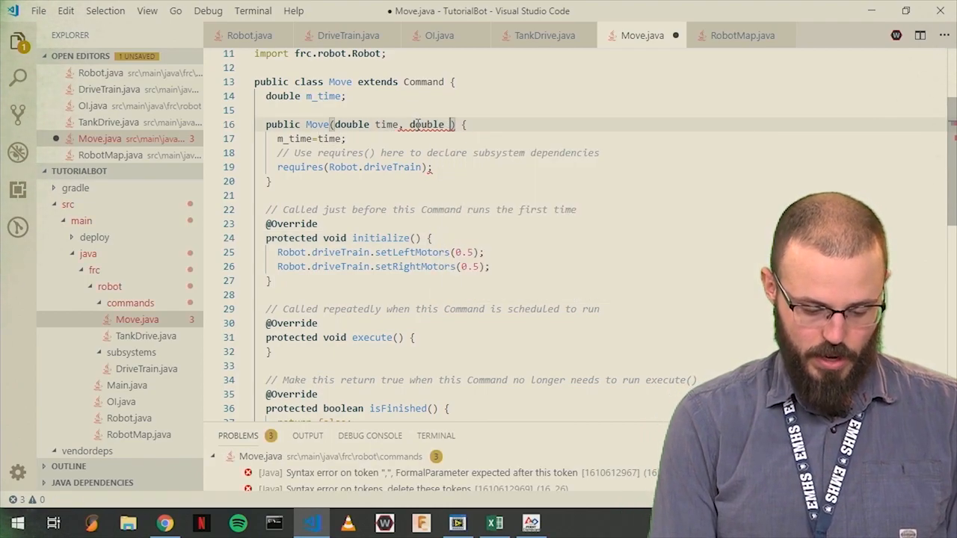
pyautogui.write('1sp')
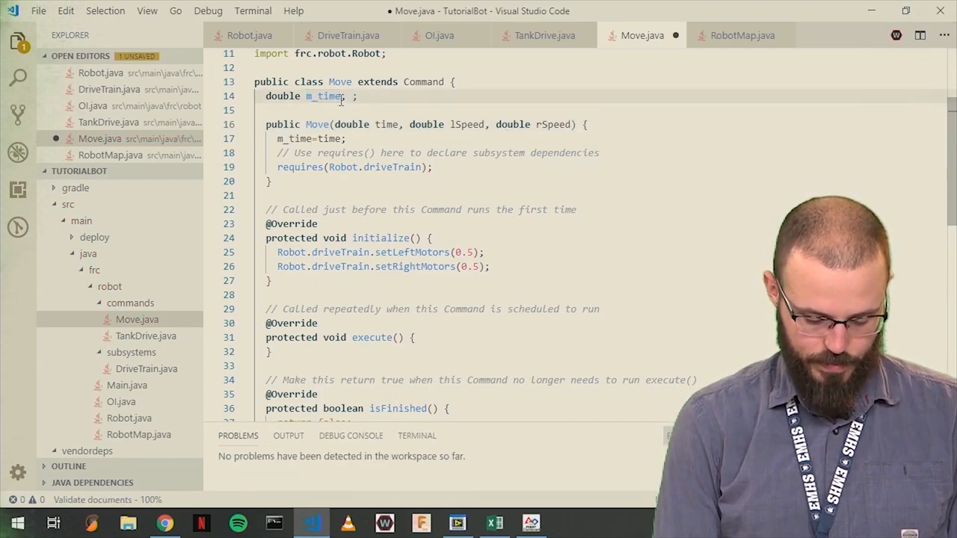
pyautogui.write(', m_lSp')
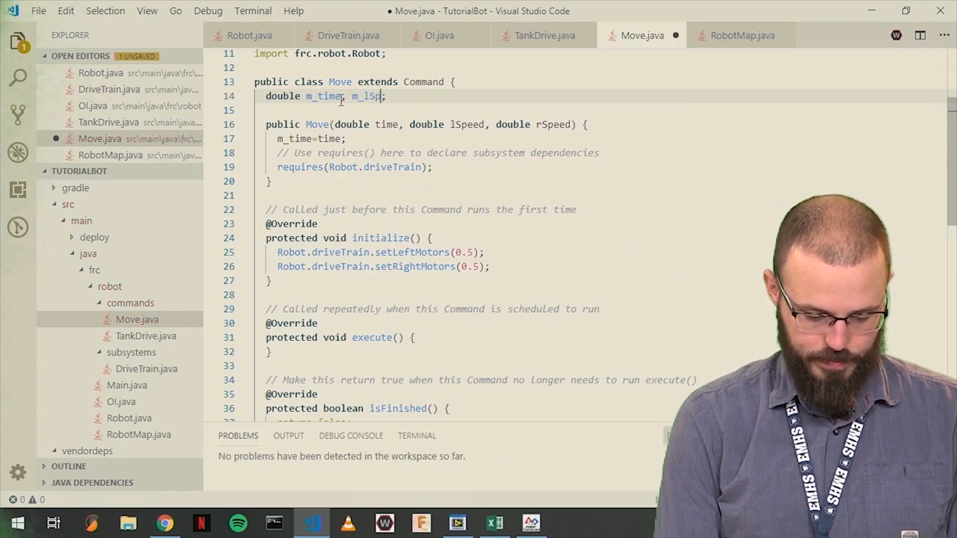
pyautogui.write('peed,')
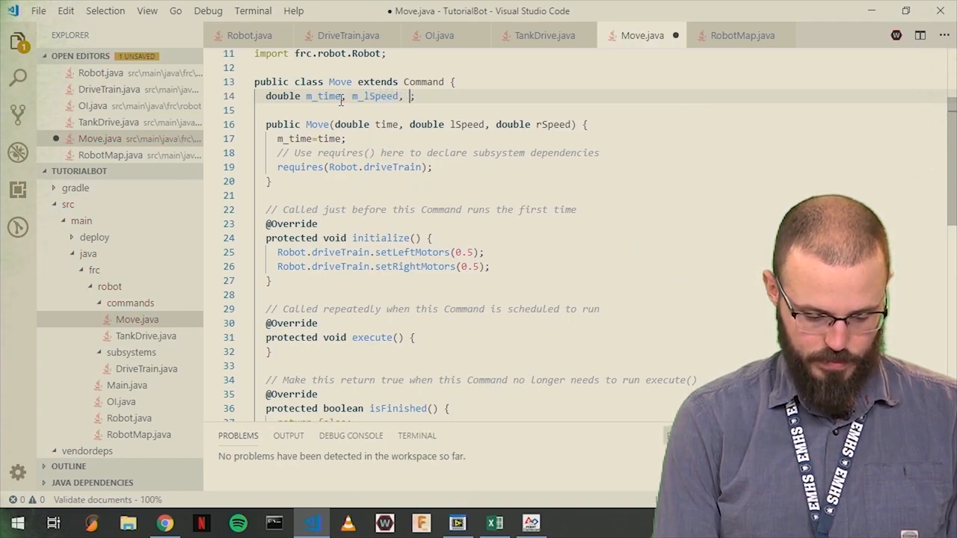
pyautogui.write('m_ri')
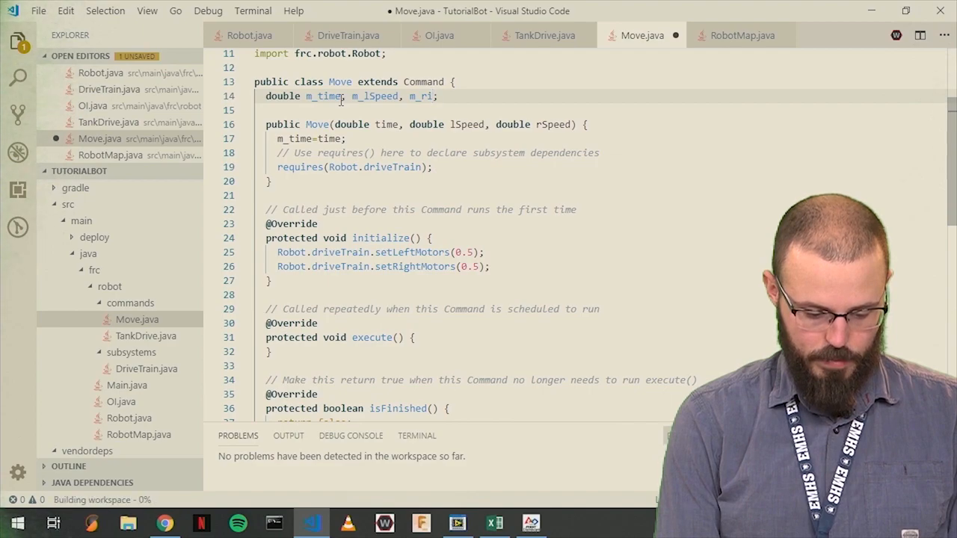
pyautogui.write('Speed')
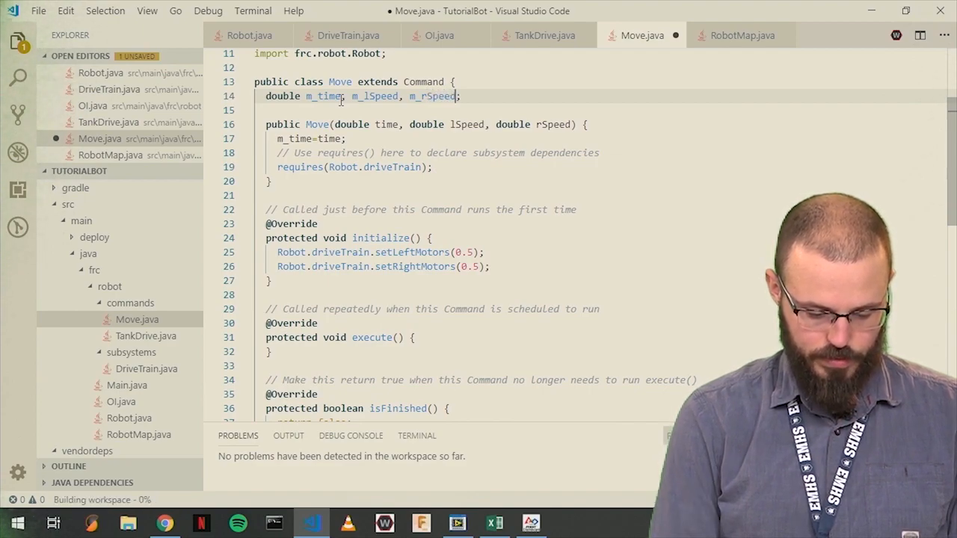
# - In the constructor, assign m_lSpeed=lSpeed and begin m_rSpeed=rSpeed
pyautogui.press('Enter')
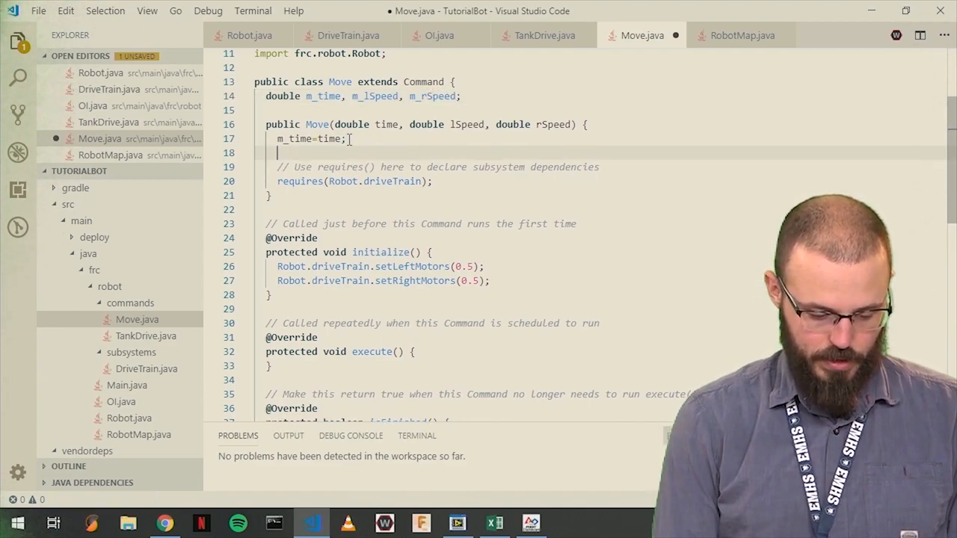
pyautogui.write('m_lSpeed=')
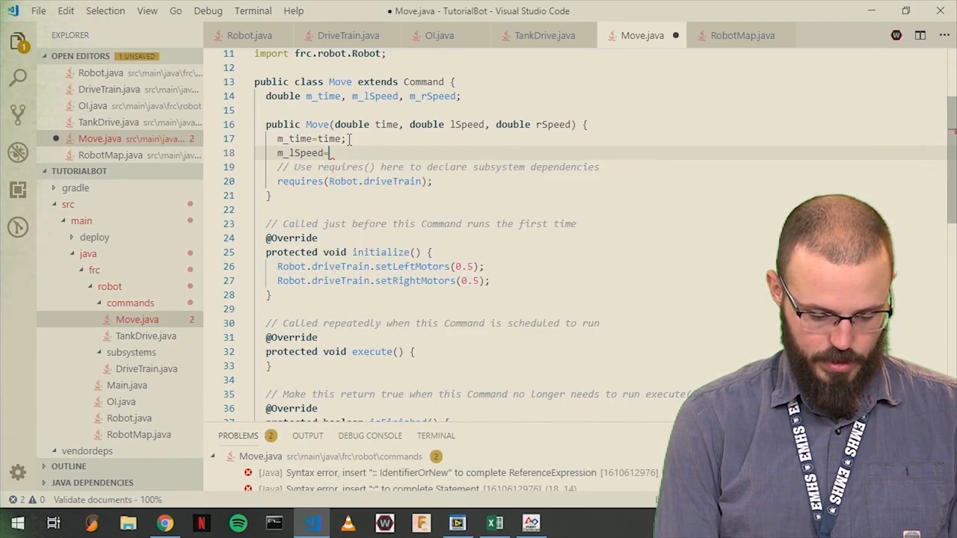
pyautogui.write('lSpeed')
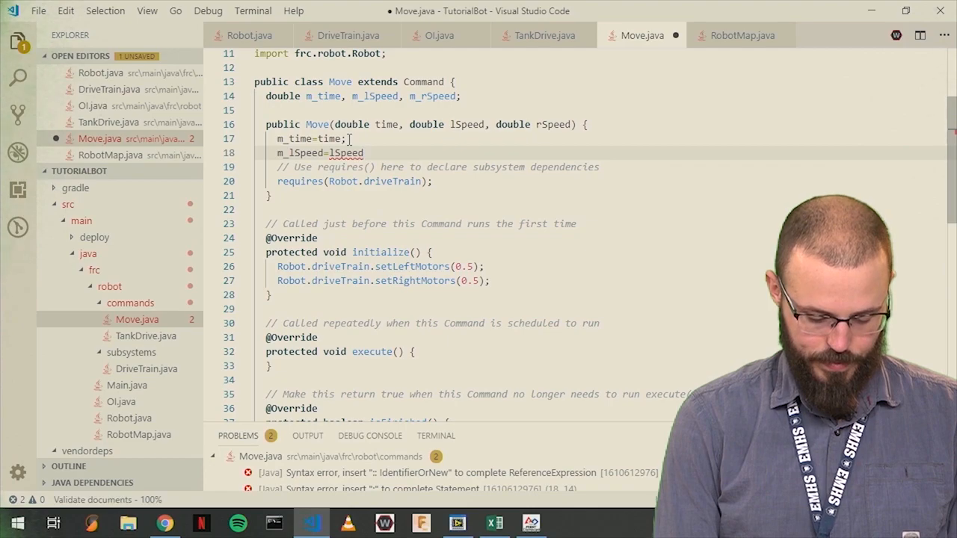
pyautogui.write('m_rSpeed')
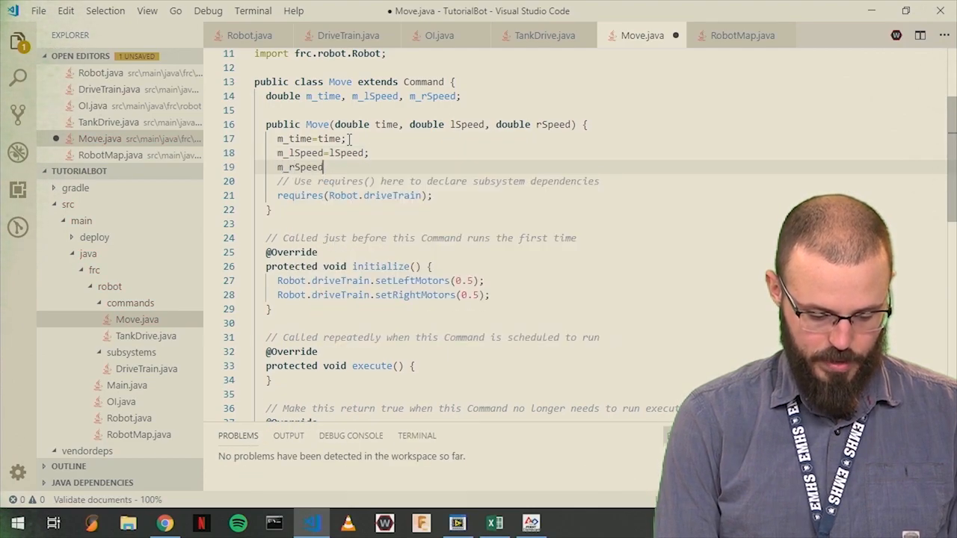
pyautogui.write('=rSpeed;')
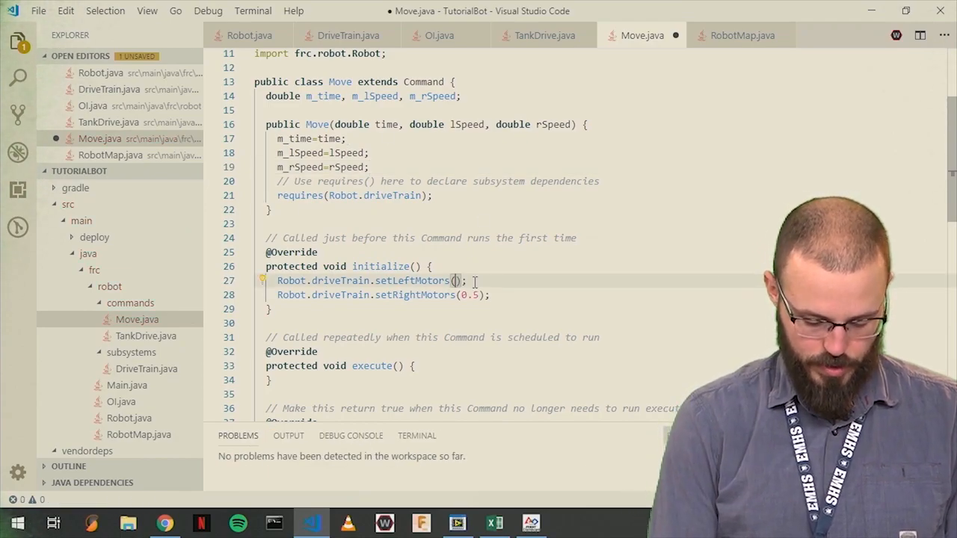
# - Replace the 0.5 motor arguments in initialize() with m_lSpeed and m_rSpeed
pyautogui.write('m_lSpeed')
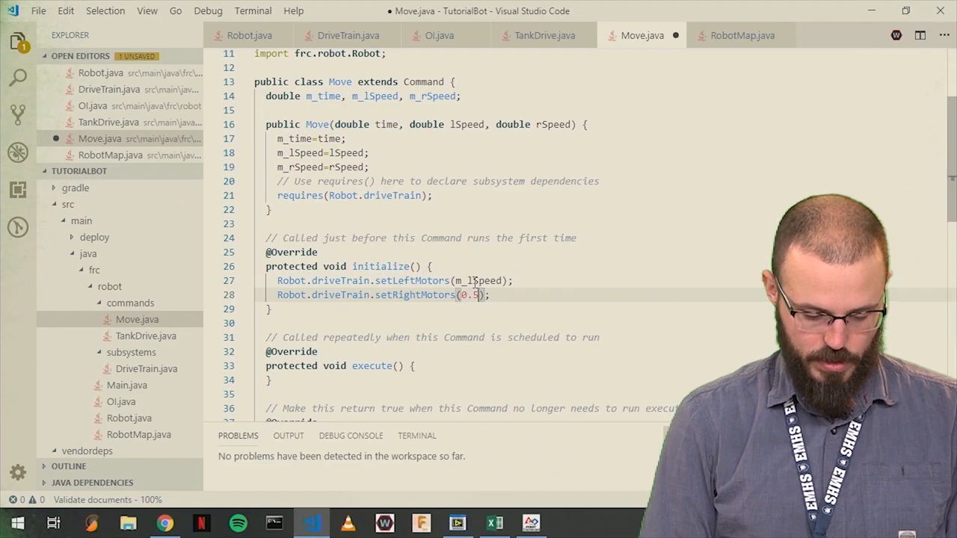
pyautogui.write('m_rSpeed')
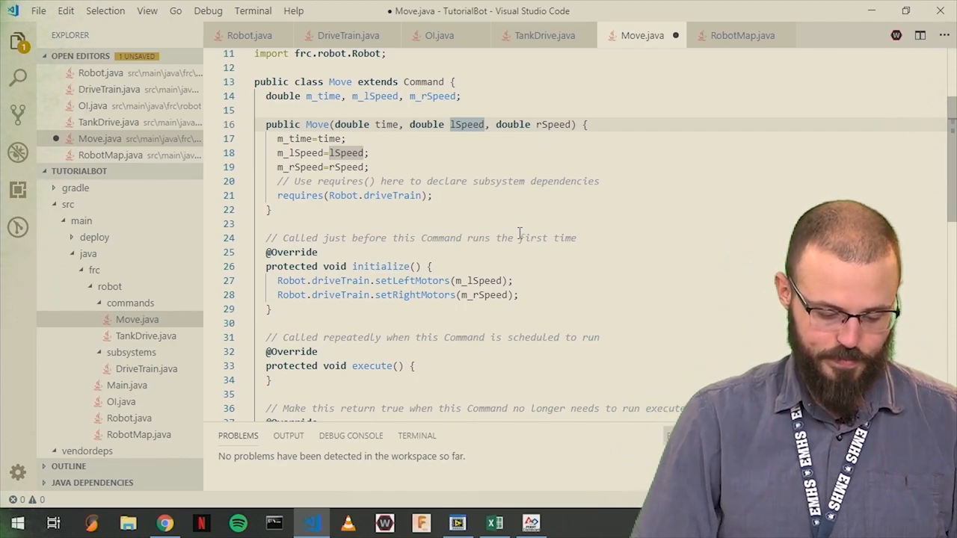
# - Add setTimeout(m_time); after setRightMotors(m_rSpeed) in initialize()
pyautogui.scroll(-3)
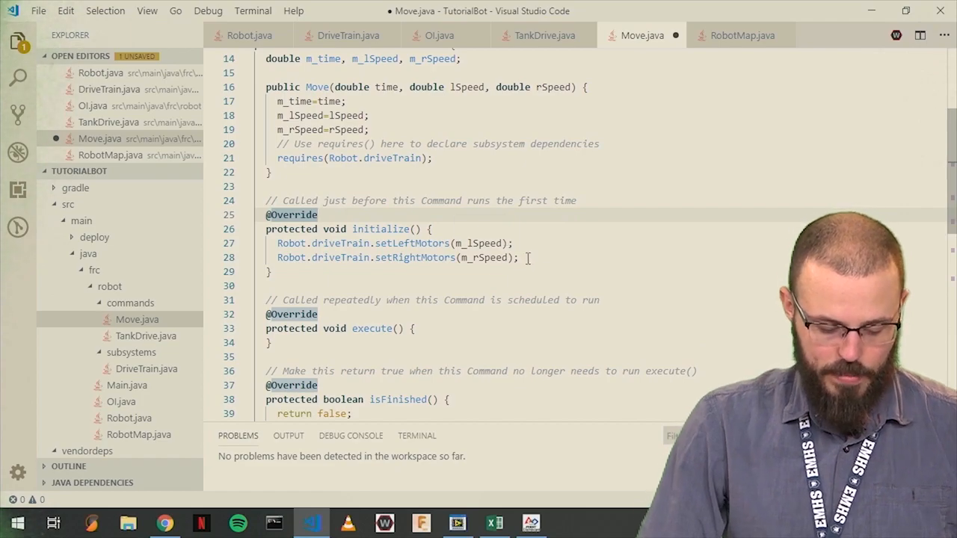
pyautogui.press('enter')
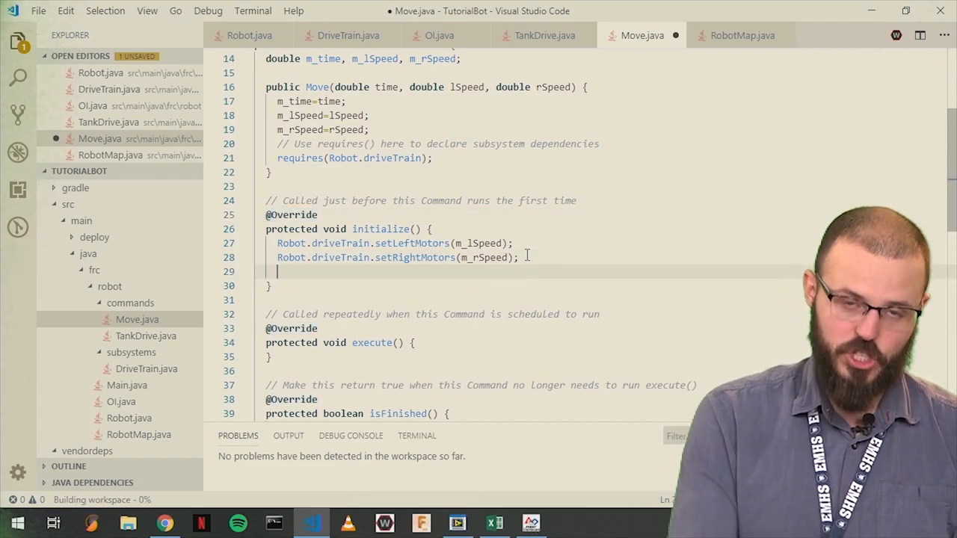
pyautogui.write('setTimeout(m_time);')
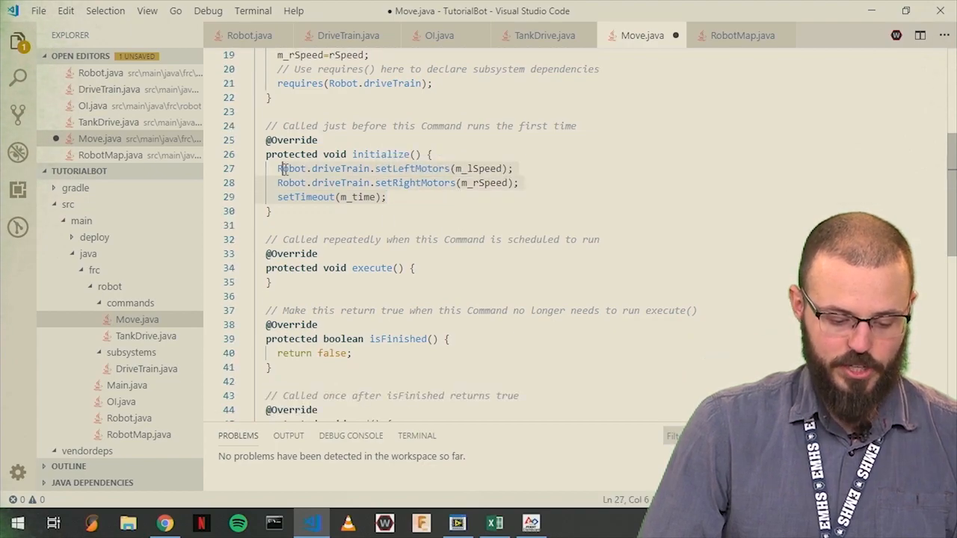
pyautogui.moveTo(290, 168)
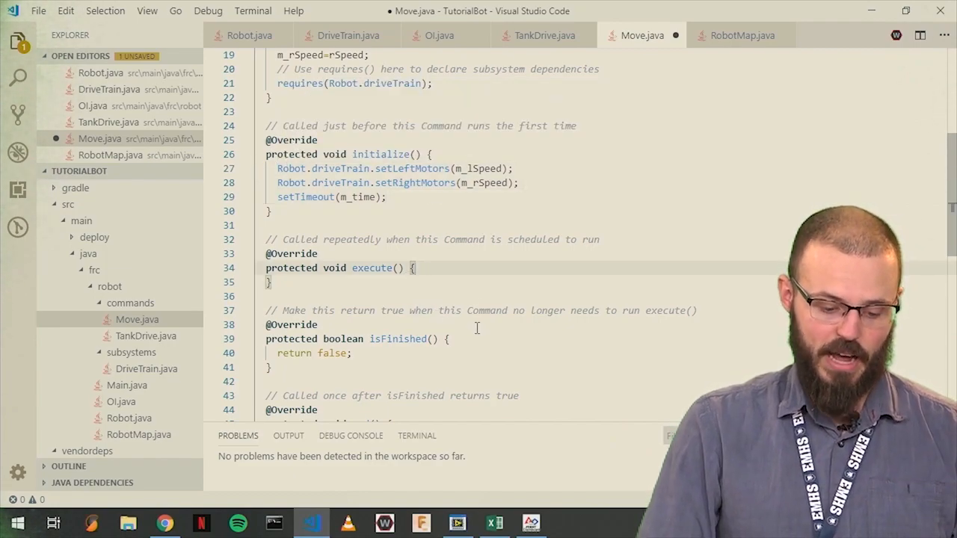
# - Make isFinished() in Move.java return isTimedOut() instead of false
pyautogui.scroll(-3)
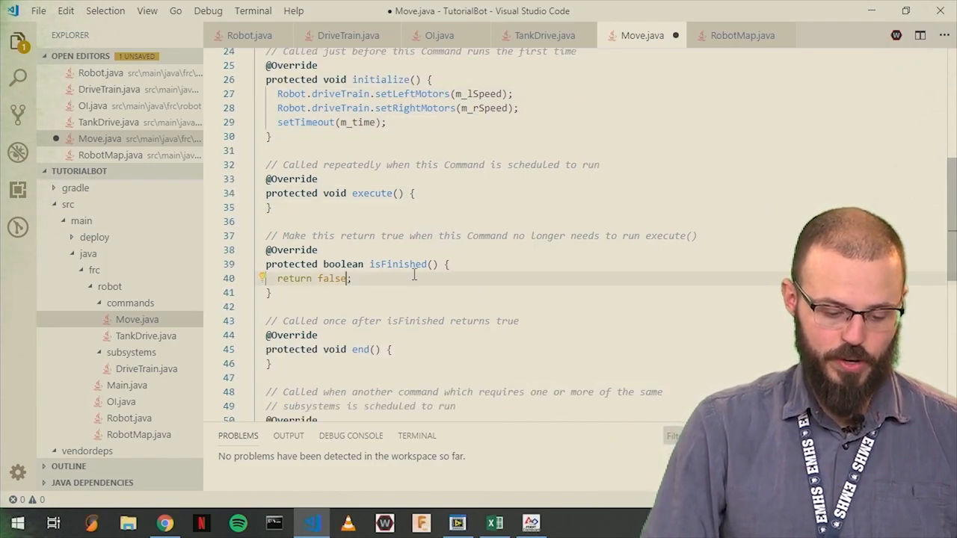
pyautogui.press('Backspace')
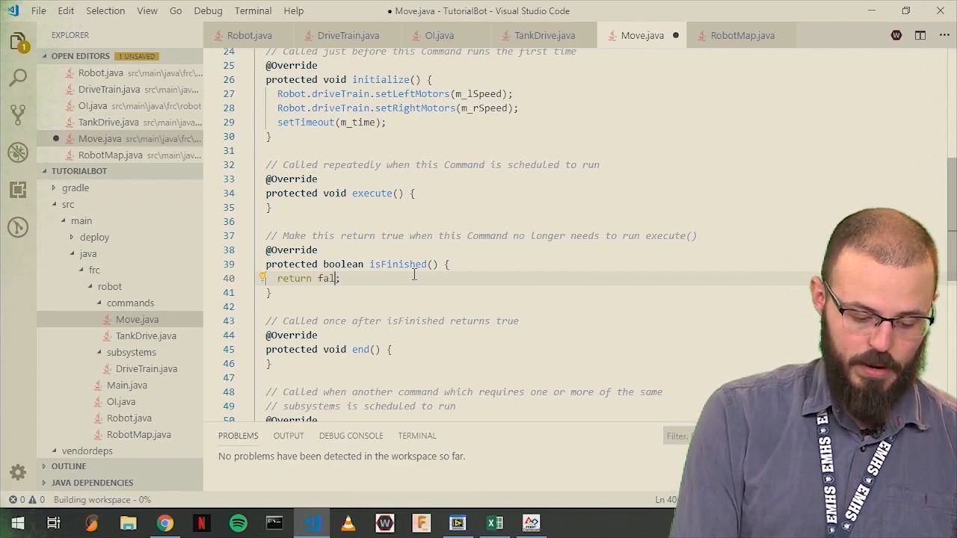
pyautogui.press('Backspace')
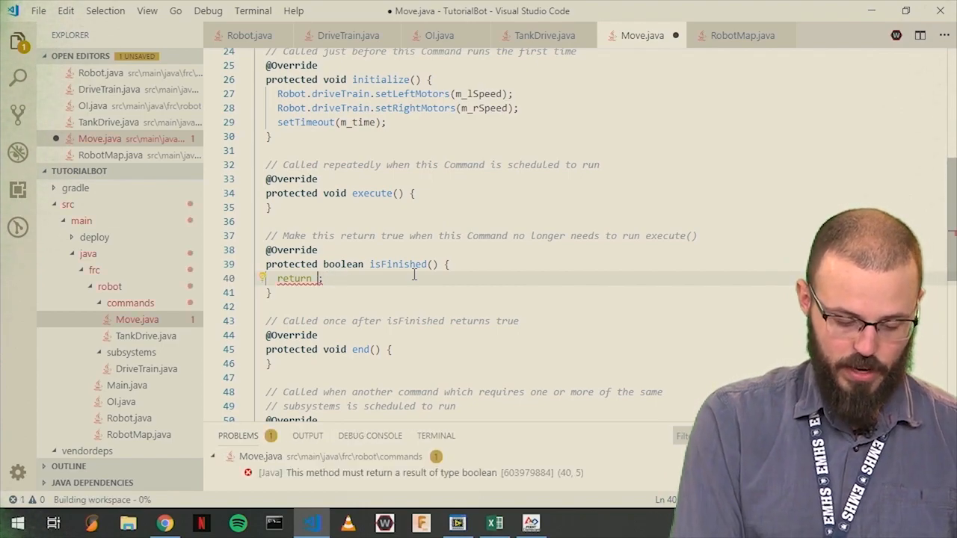
pyautogui.write('isTimedOut();')
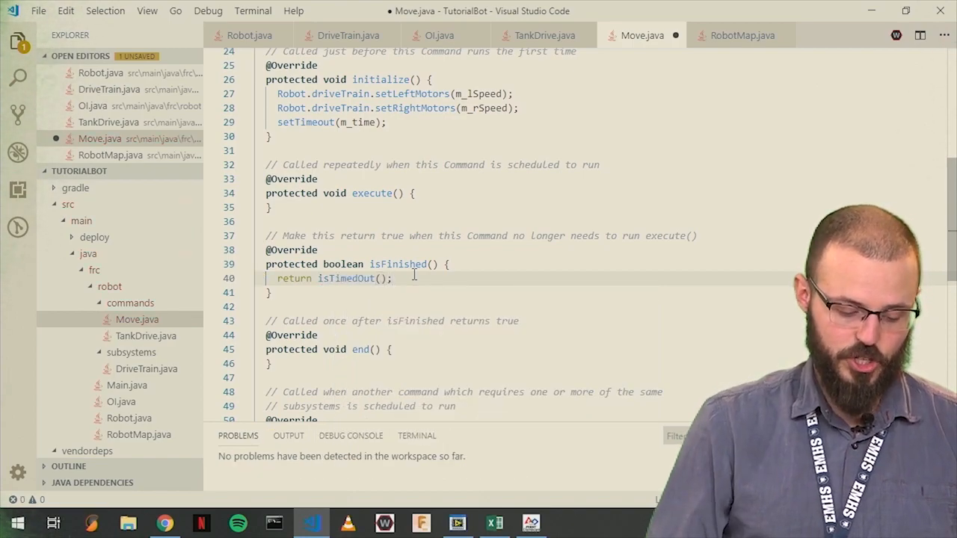
pyautogui.doubleClick(346, 278)
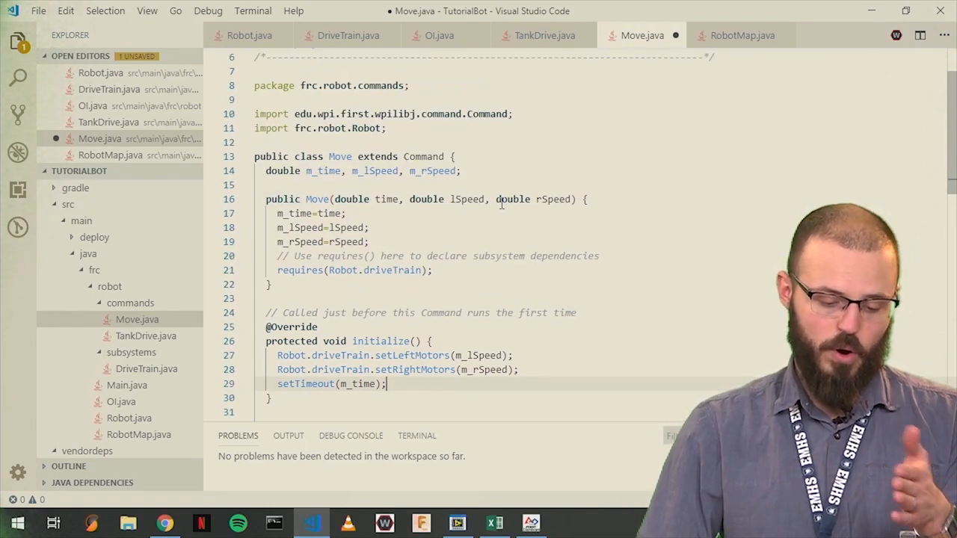
pyautogui.scroll(-3)
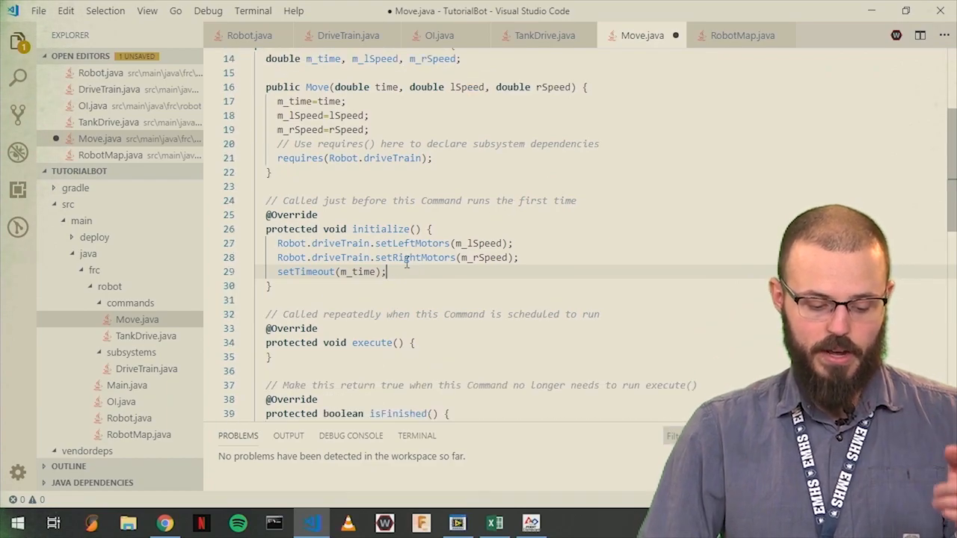
pyautogui.scroll(-3)
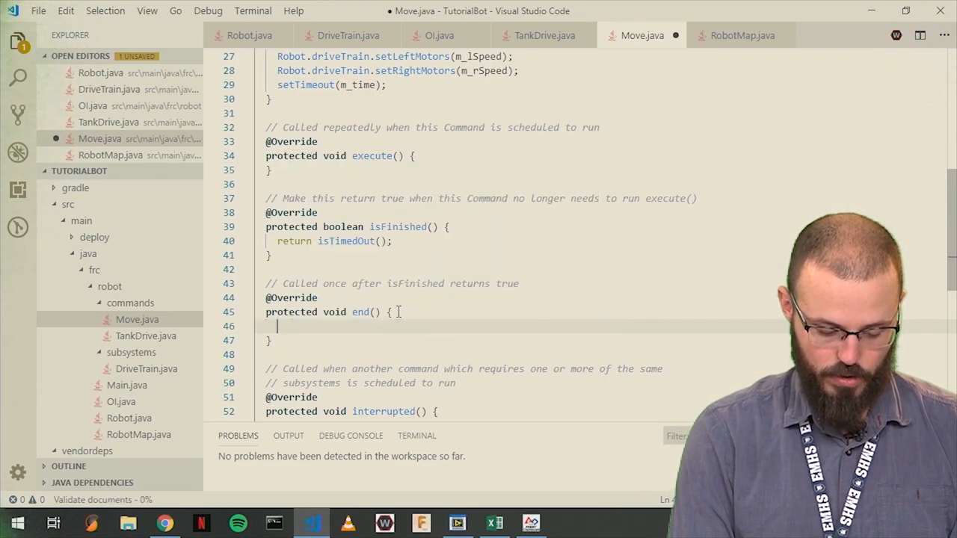
# - In end(), set both drivetrain motors to 0 and save Move.java
pyautogui.write('Robot.driveTrain')
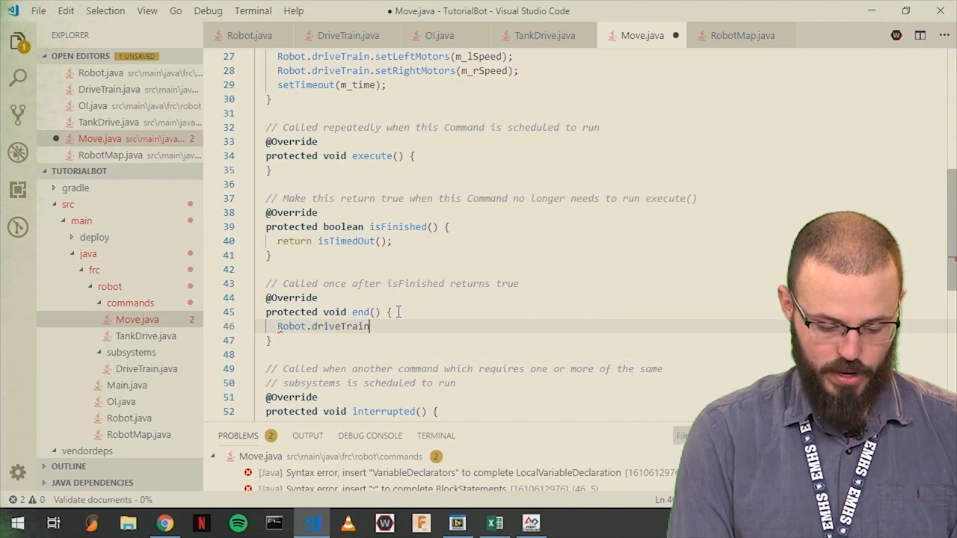
pyautogui.write('.setl')
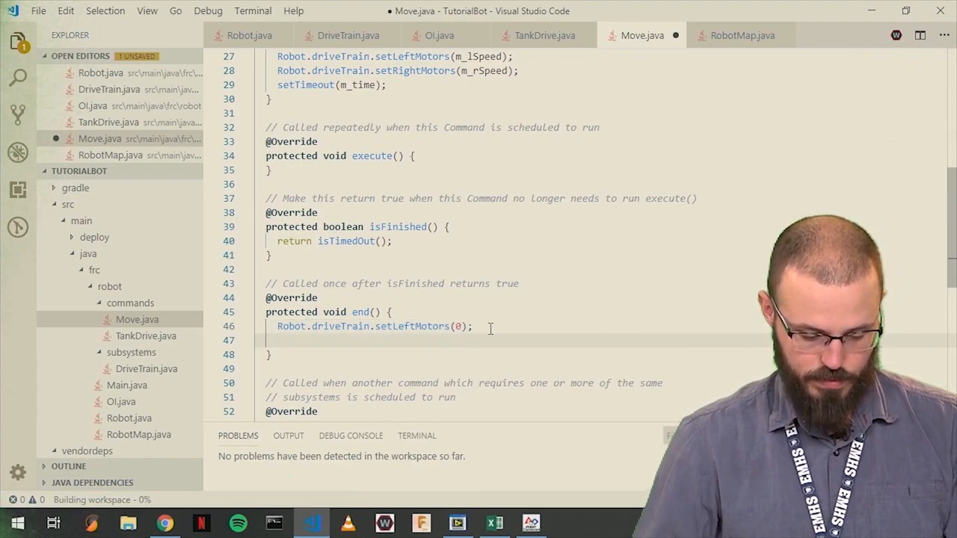
pyautogui.write('Robot.driveTrain.setLeftMotors(0);')
pyautogui.write('Robot.driveTrain.setRightMotors(0);')
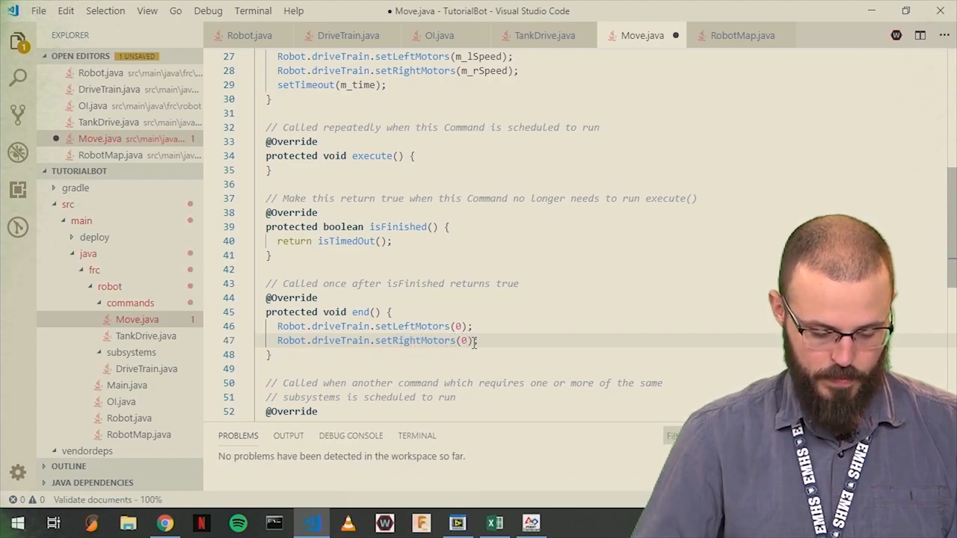
pyautogui.press('ctrl+s')
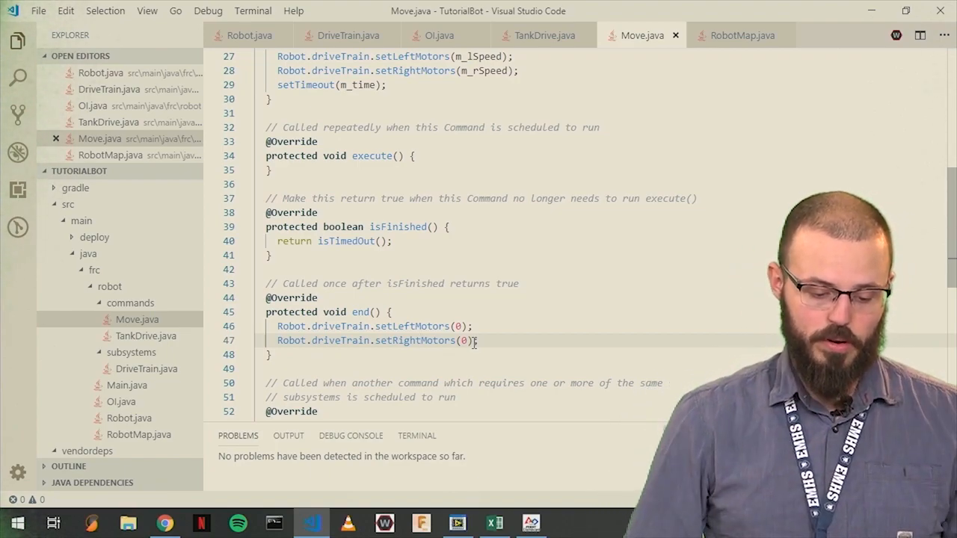
pyautogui.click(439, 35)
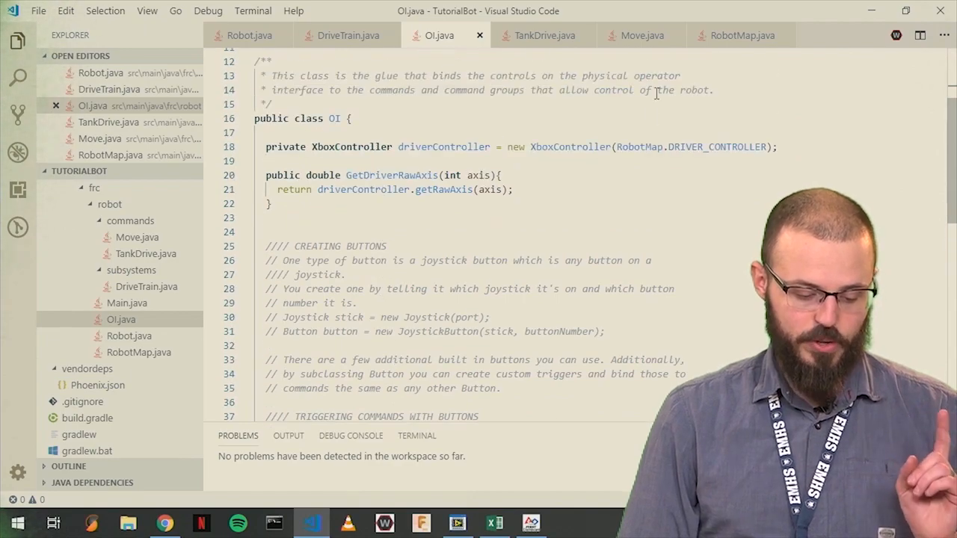
# - Write a public OI() constructor in OI.java
pyautogui.scroll(-3)
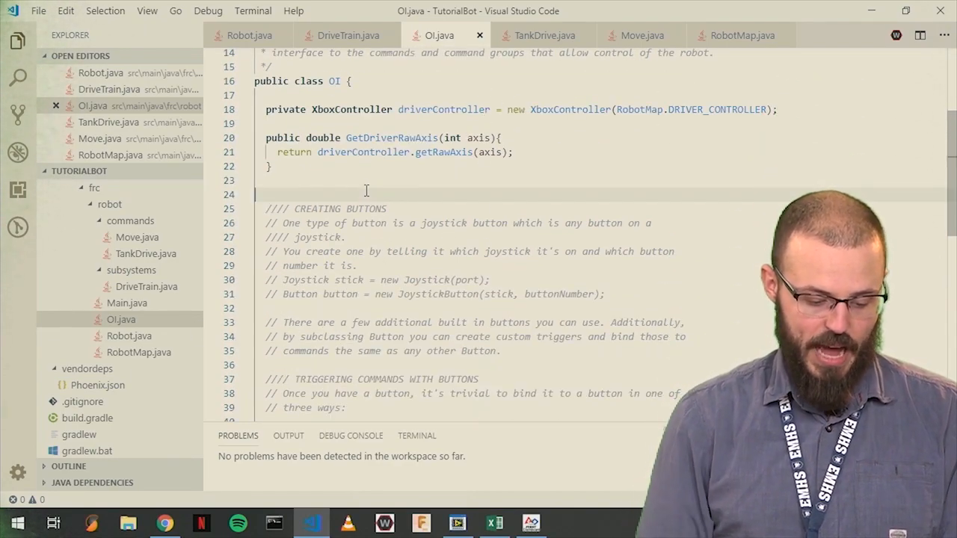
pyautogui.write('p')
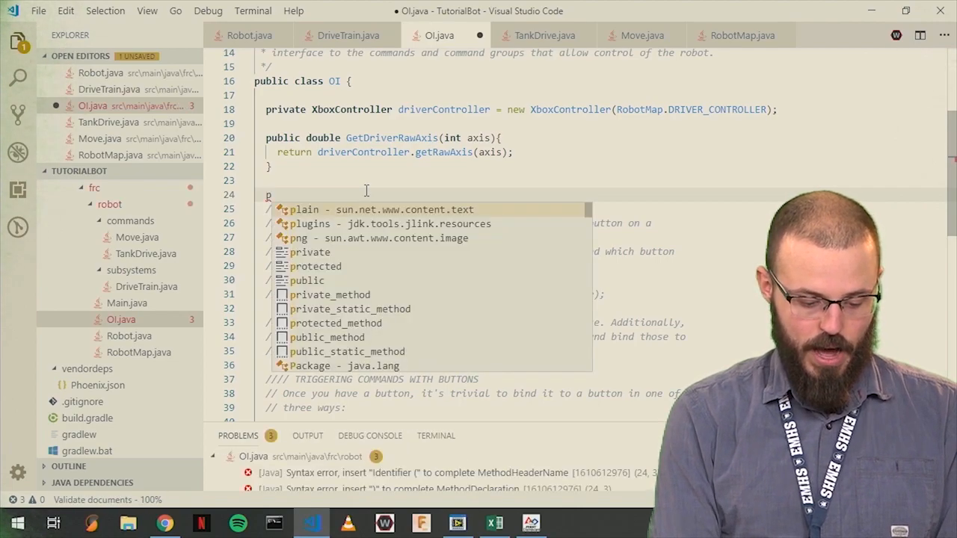
pyautogui.write('ublic')
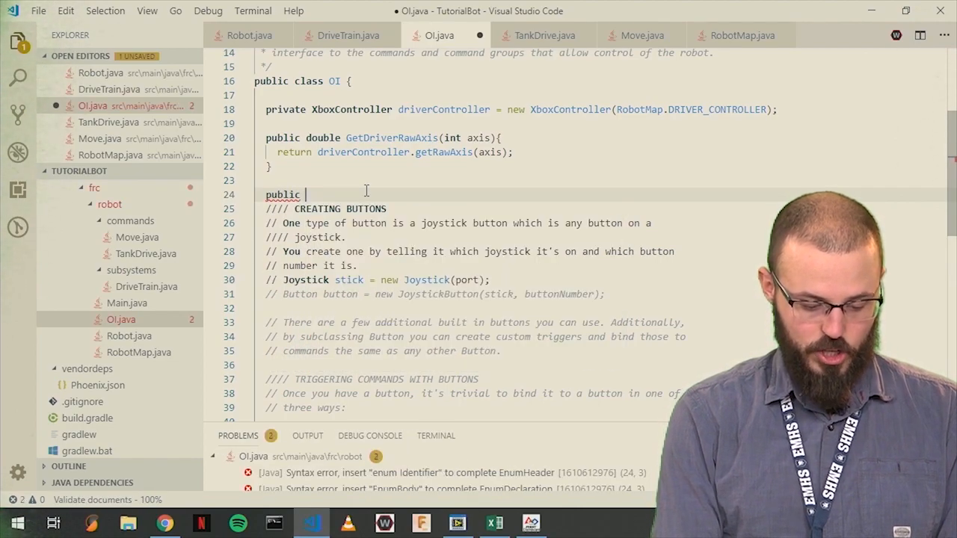
pyautogui.write('OI()')
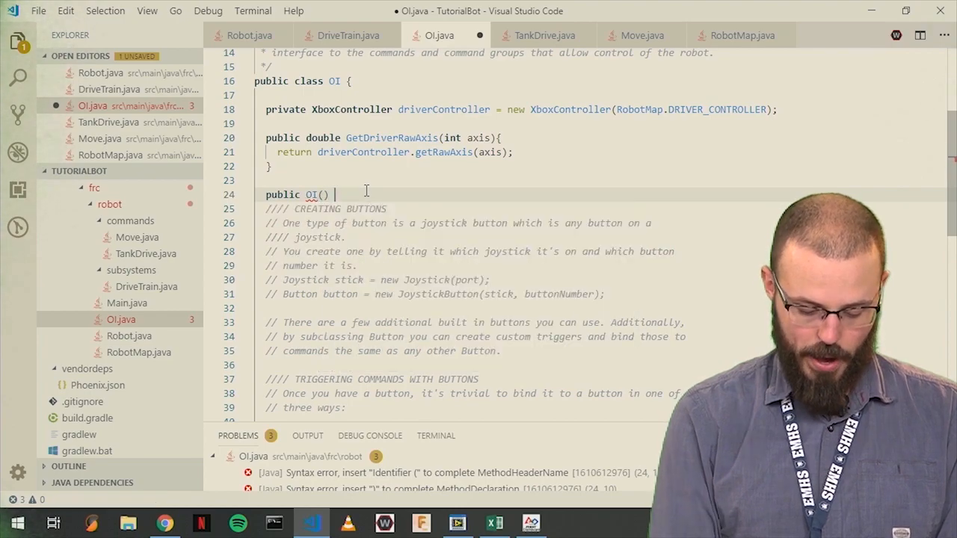
pyautogui.write('{')
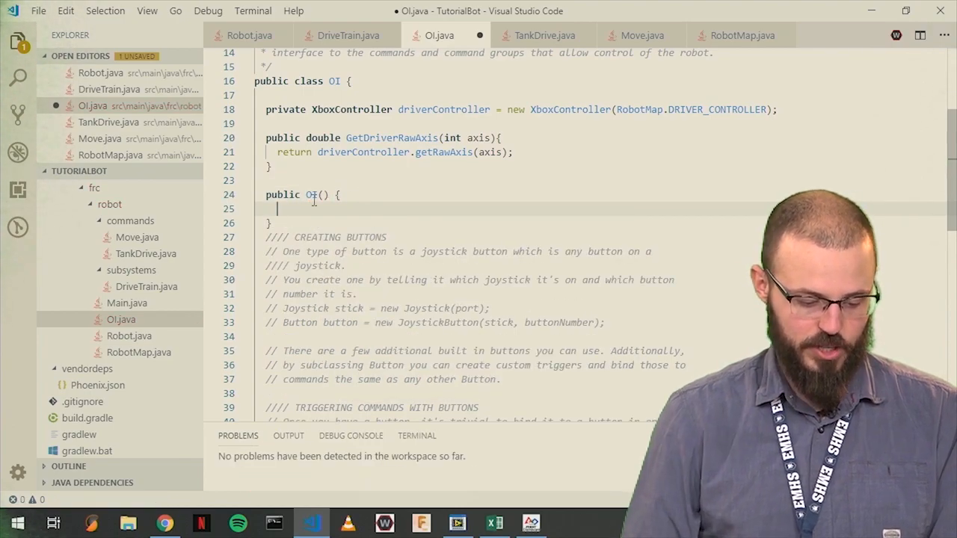
# - Begin a Button declaration named xButton inside the OI constructor
pyautogui.scroll(-3)
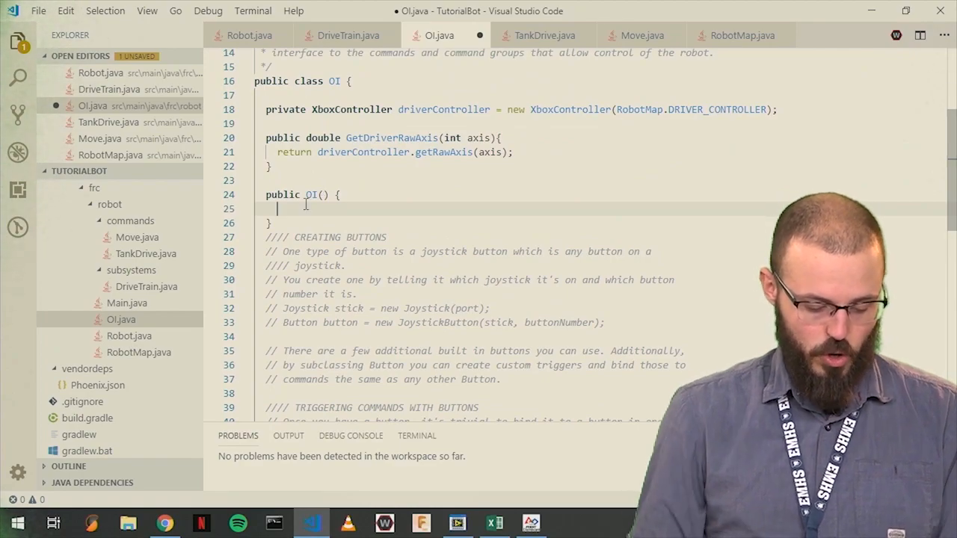
pyautogui.write('Button')
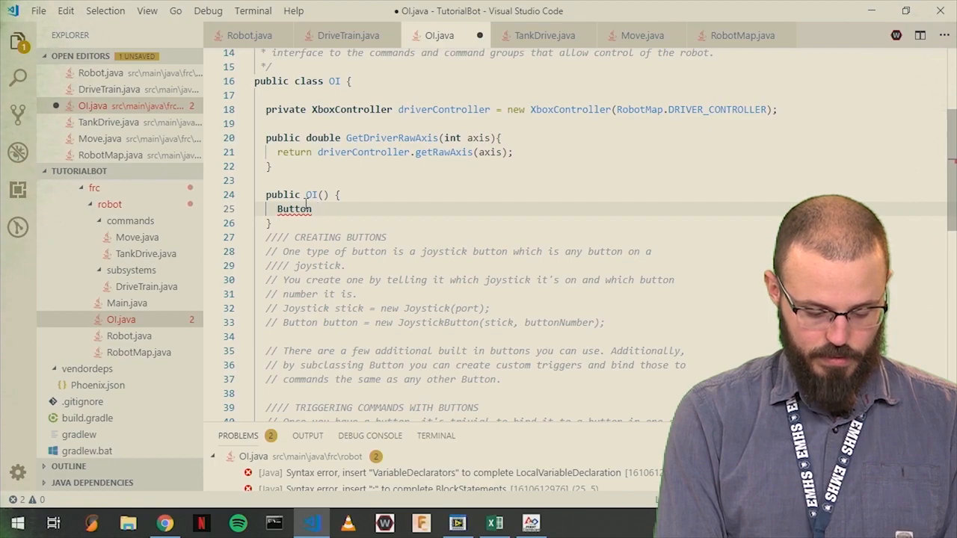
pyautogui.write('xB')
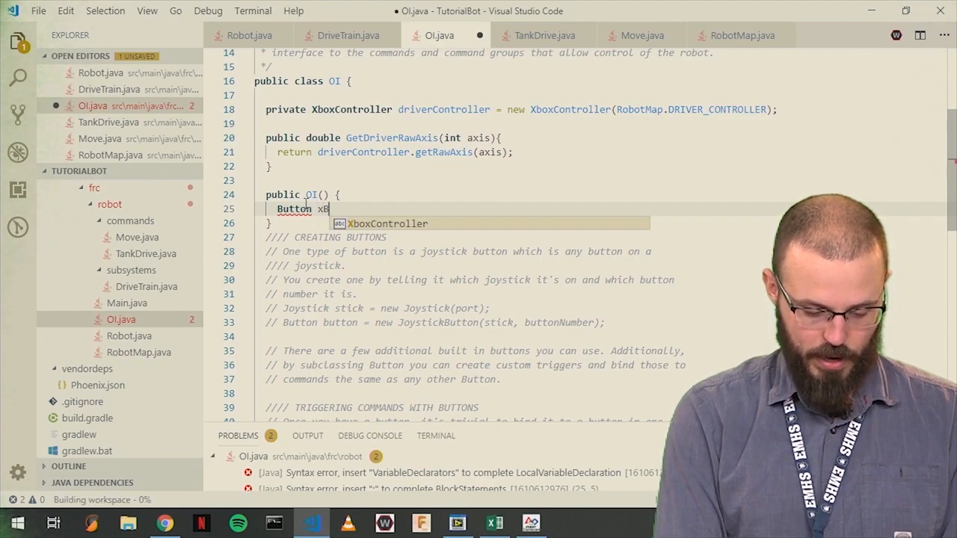
pyautogui.write('utton')
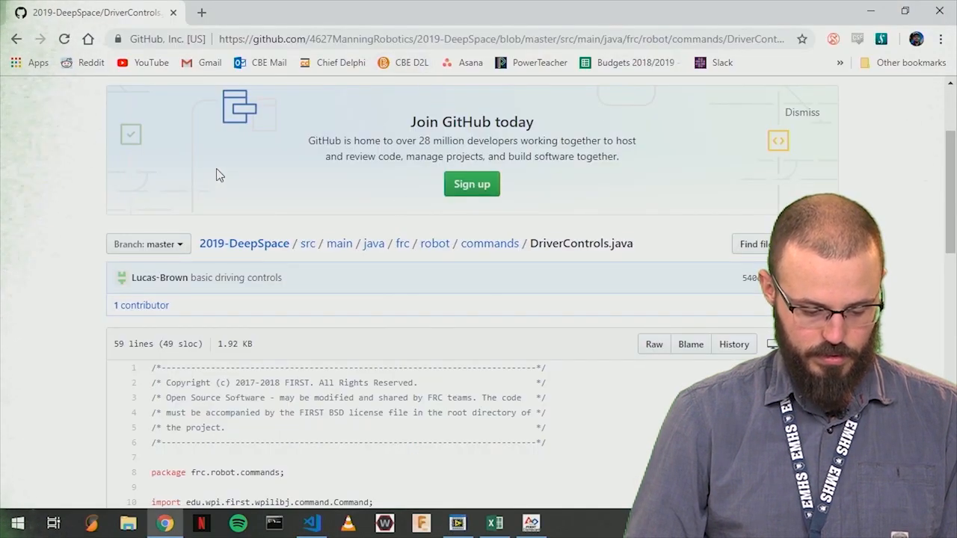
# - Browse GitHub up to the robot folder and view OI.java's SetElevator button bindings
pyautogui.click(489, 243)
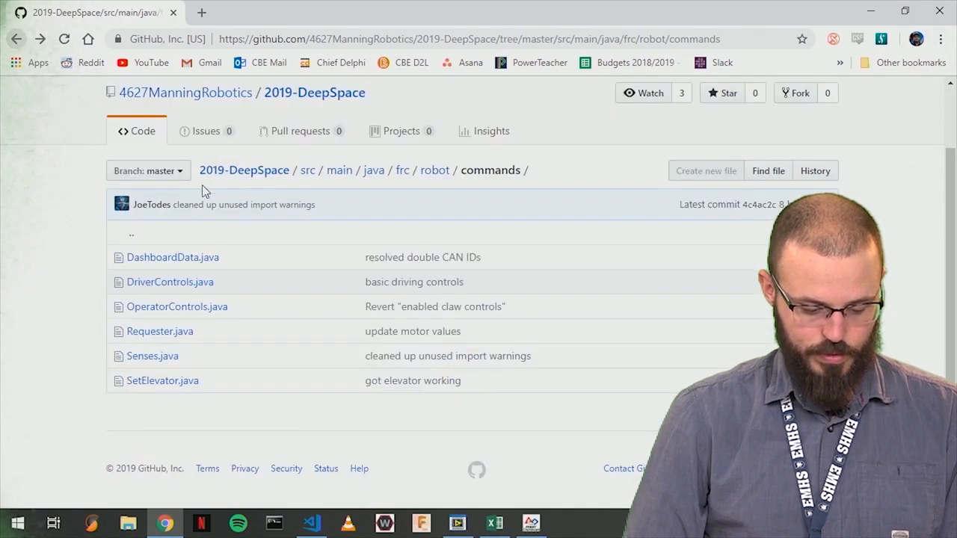
pyautogui.click(435, 169)
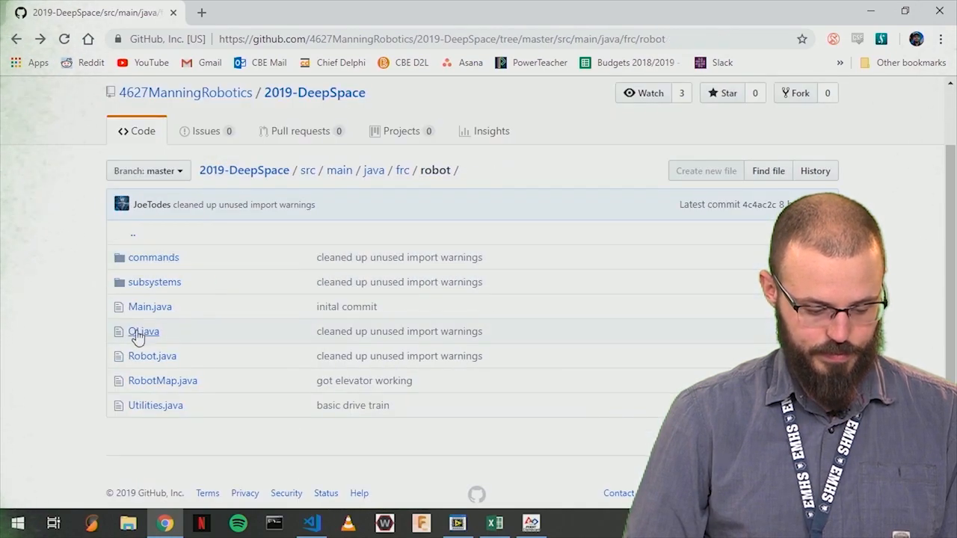
pyautogui.click(143, 331)
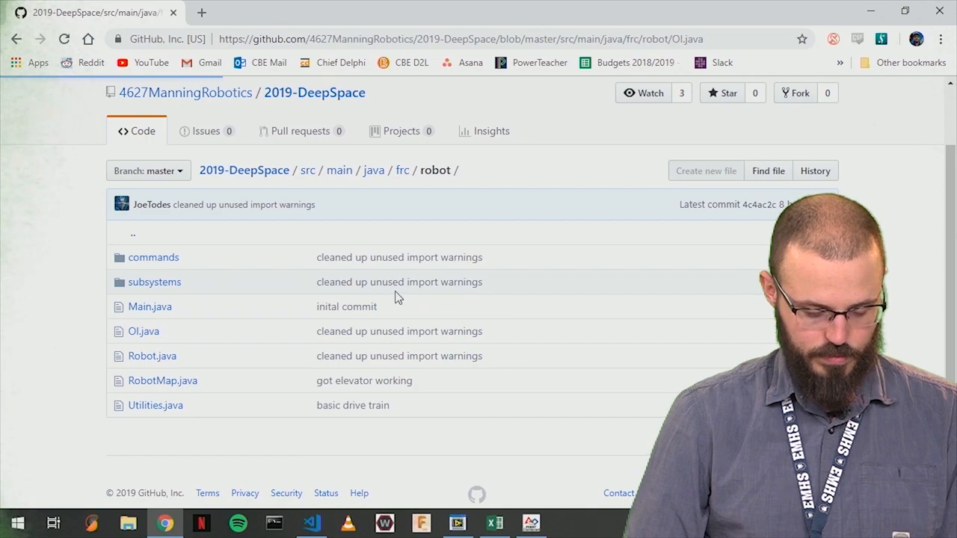
pyautogui.click(143, 331)
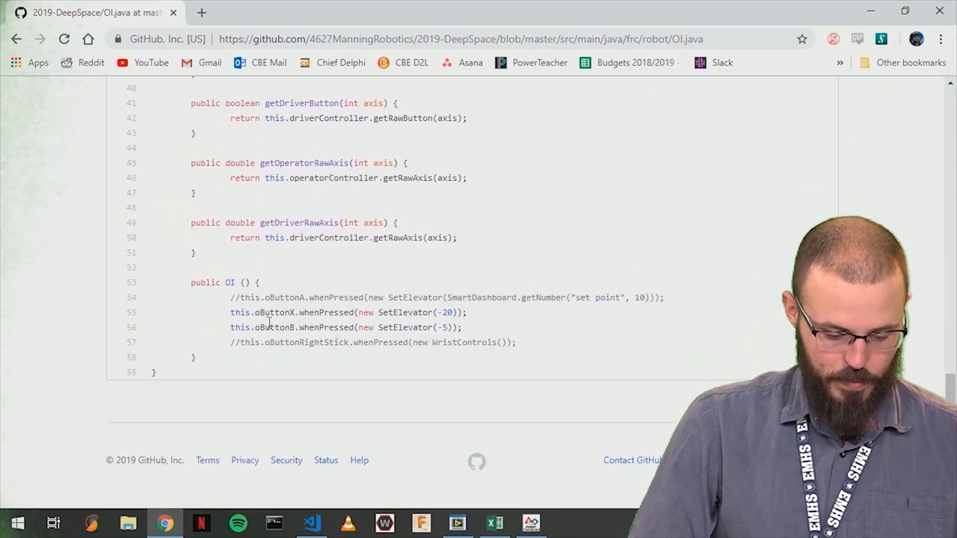
pyautogui.scroll(3)
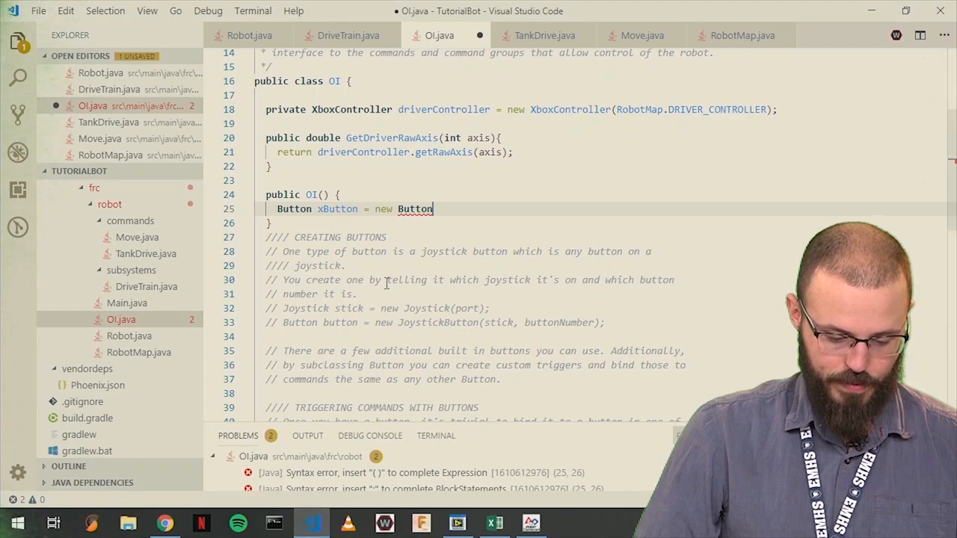
# - Make xButton a JoystickButton with driverController as its first argument
pyautogui.press('Backspace')
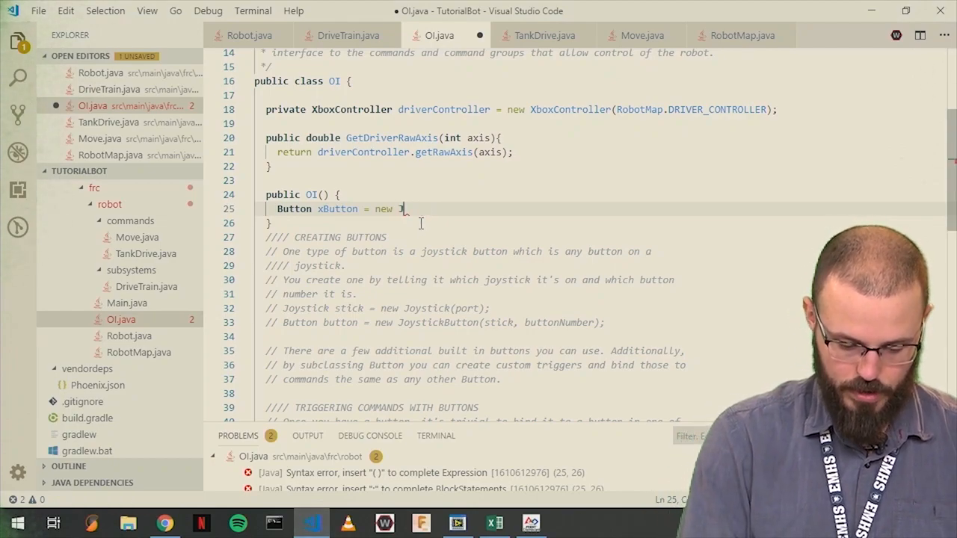
pyautogui.write('Joystick')
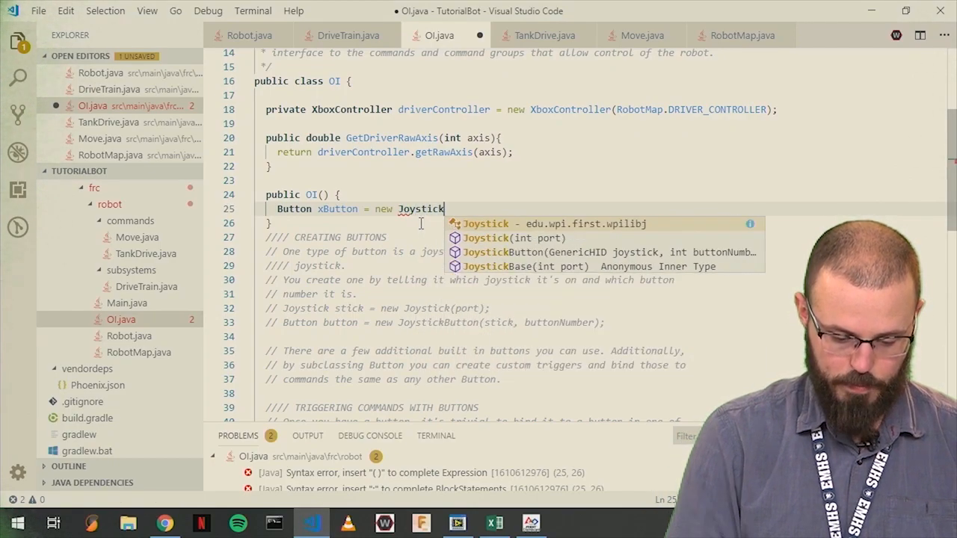
pyautogui.press('Down')
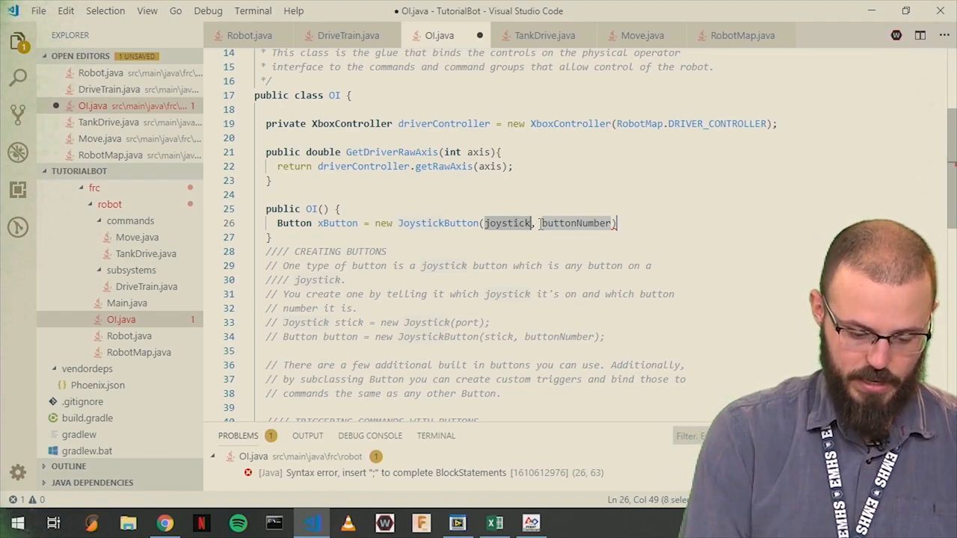
pyautogui.write('driverController')
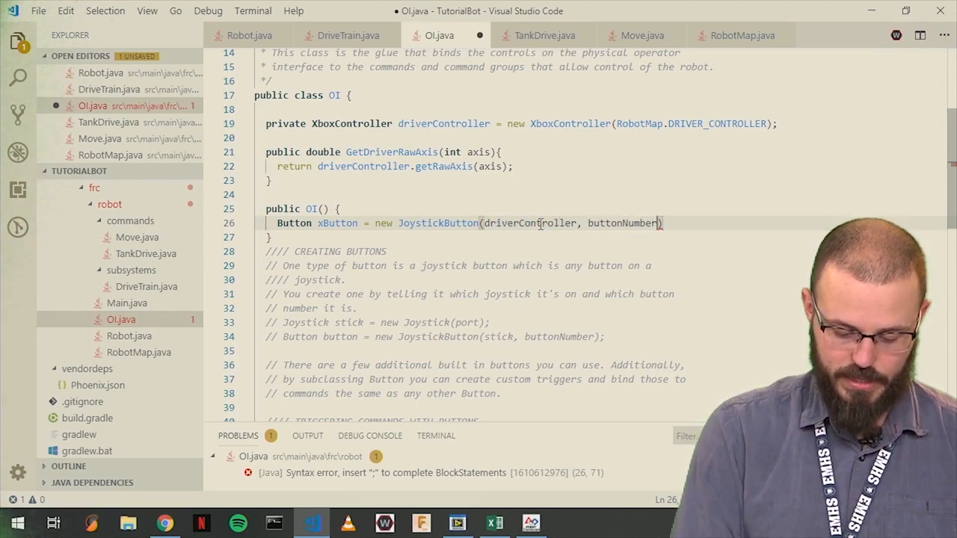
pyautogui.press('Backspace')
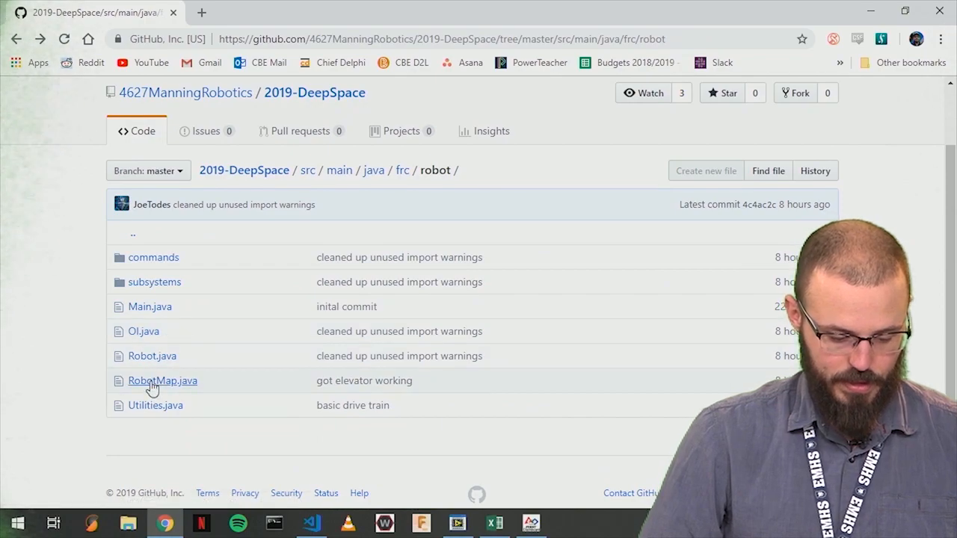
# - Open the team's RobotMap.java on GitHub to check its controller constants
pyautogui.click(162, 380)
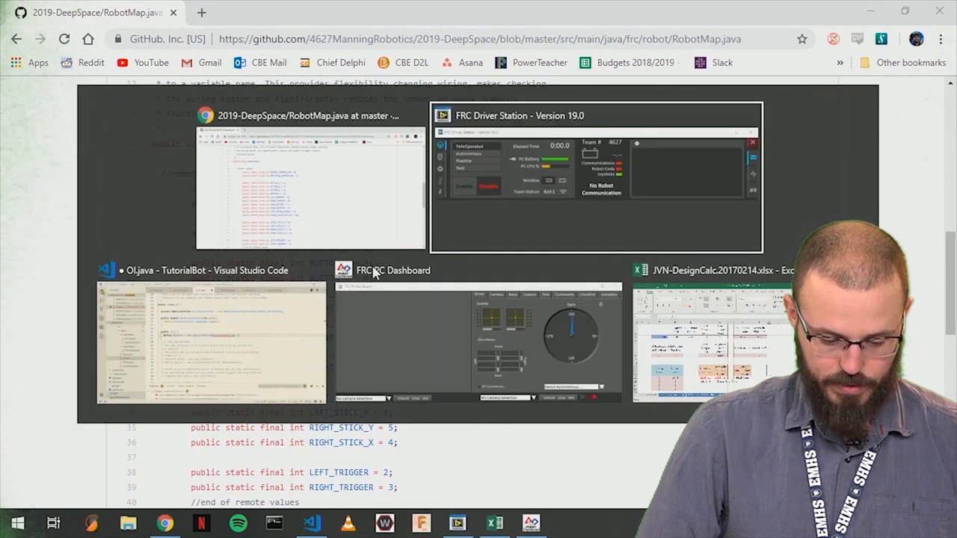
# - Pass RobotMap.BUTTON_X as xButton's button number and define BUTTON_X = 3 in RobotMap
pyautogui.click(213, 340)
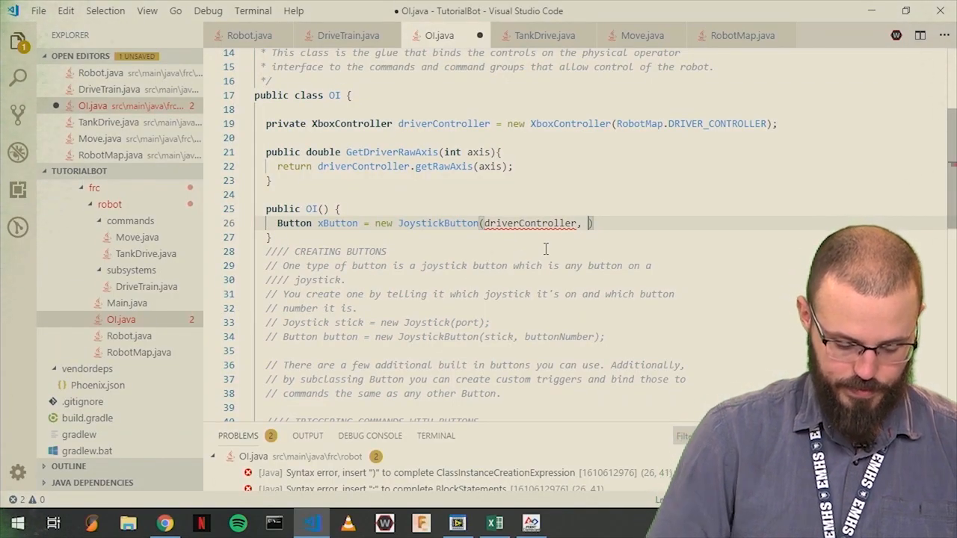
pyautogui.write('RobotMap.')
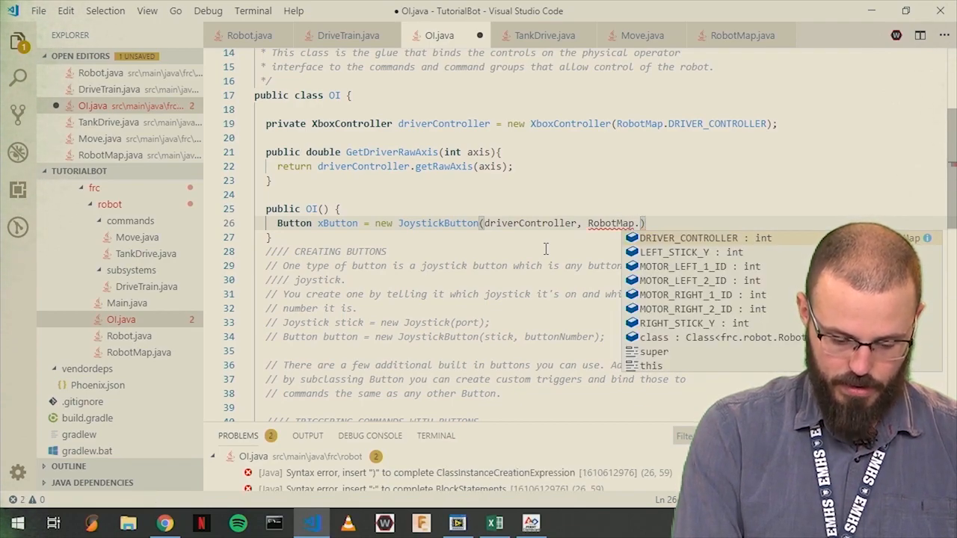
pyautogui.write('B')
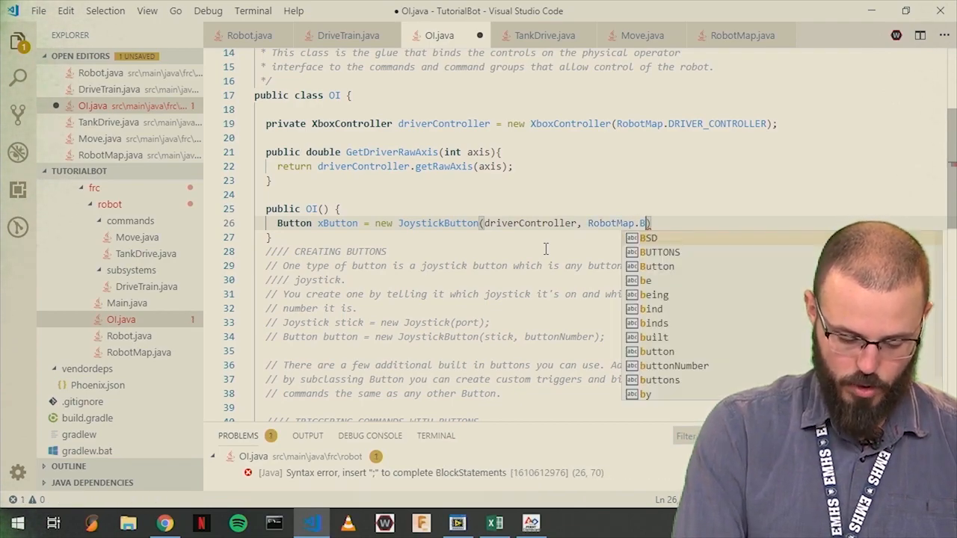
pyautogui.write('UTTON_X);')
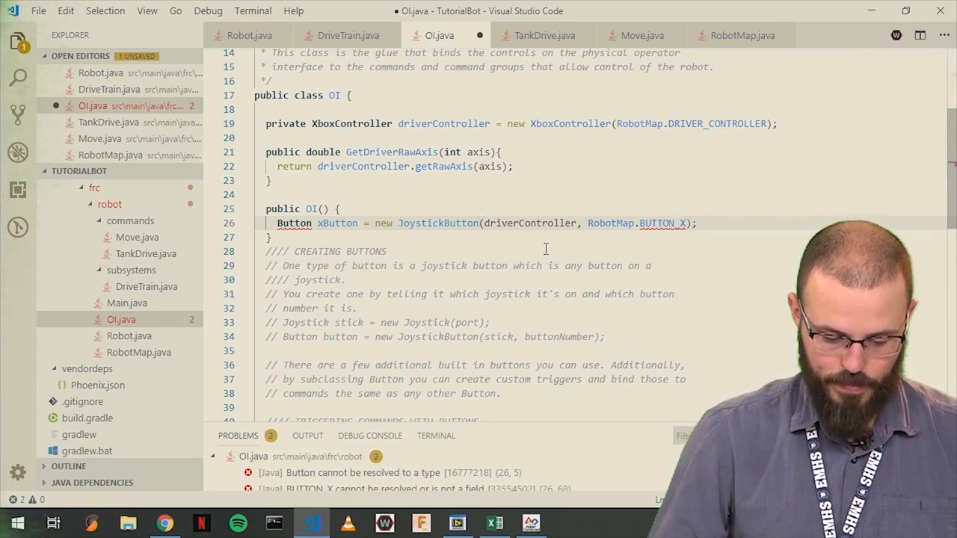
pyautogui.moveTo(661, 223)
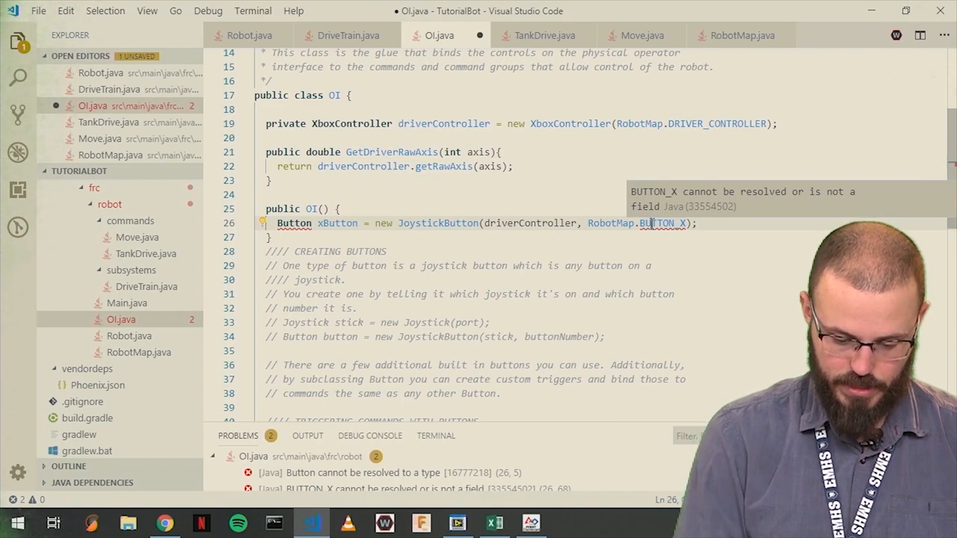
pyautogui.click(663, 223)
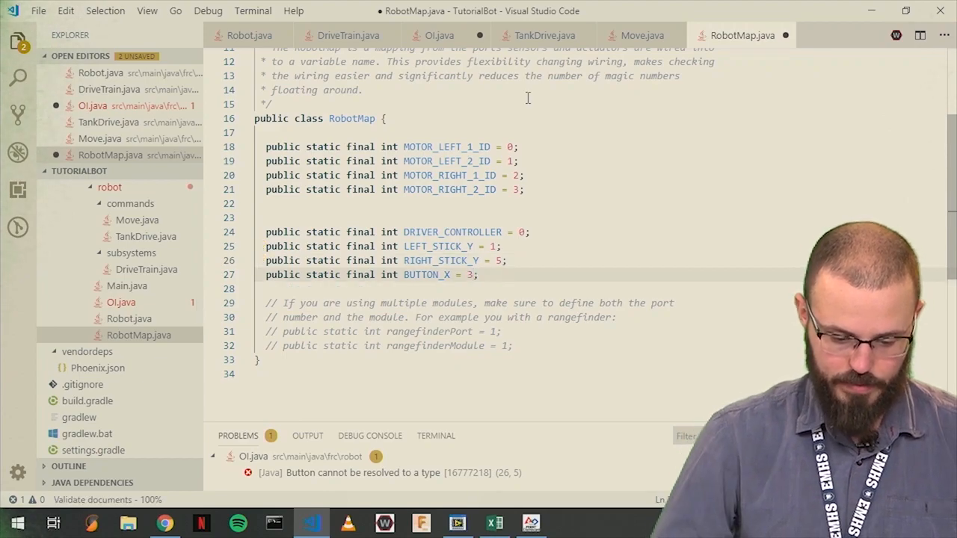
pyautogui.click(438, 35)
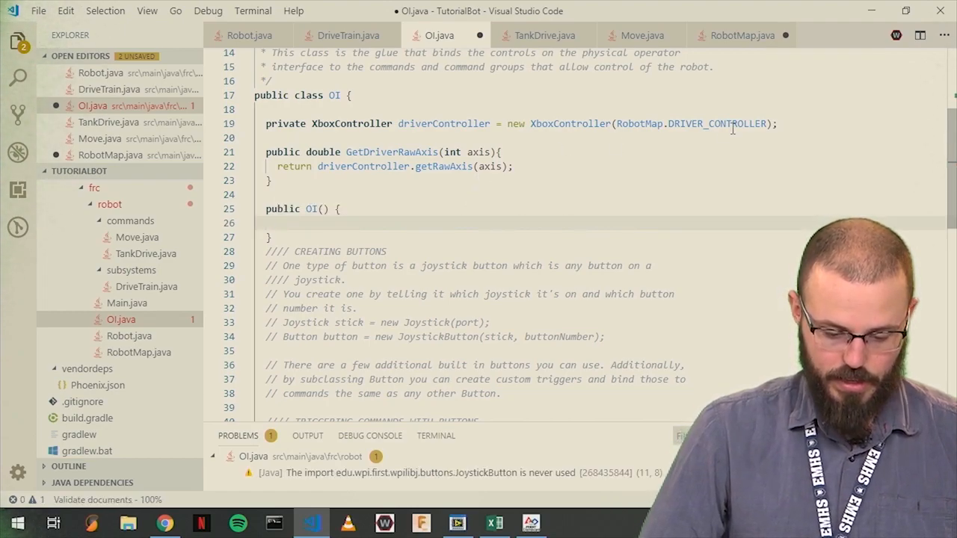
# - Move the xButton JoystickButton declaration to an OI field and import Button
pyautogui.write('Button xButton = new JoystickButton(driverController, RobotMap.BUTTON_X);')
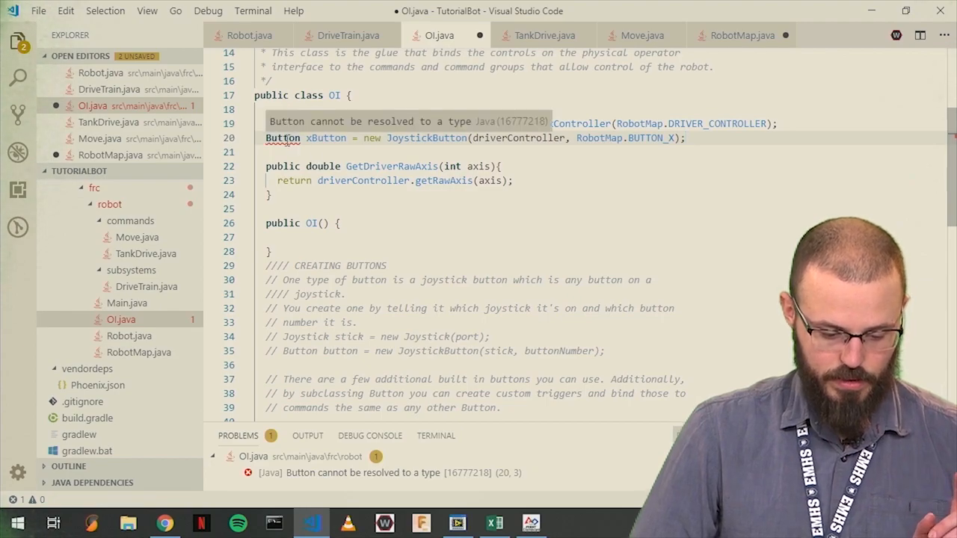
pyautogui.click(283, 138)
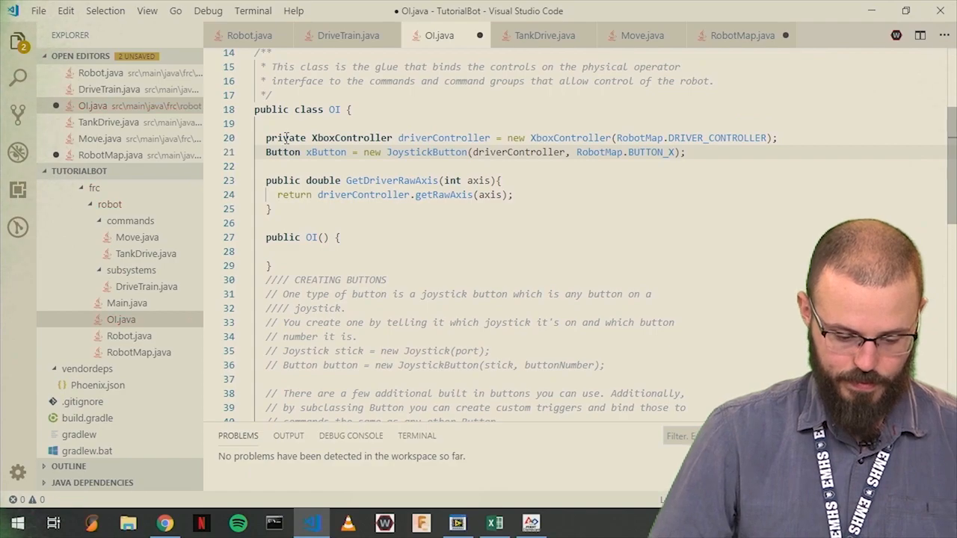
pyautogui.click(297, 251)
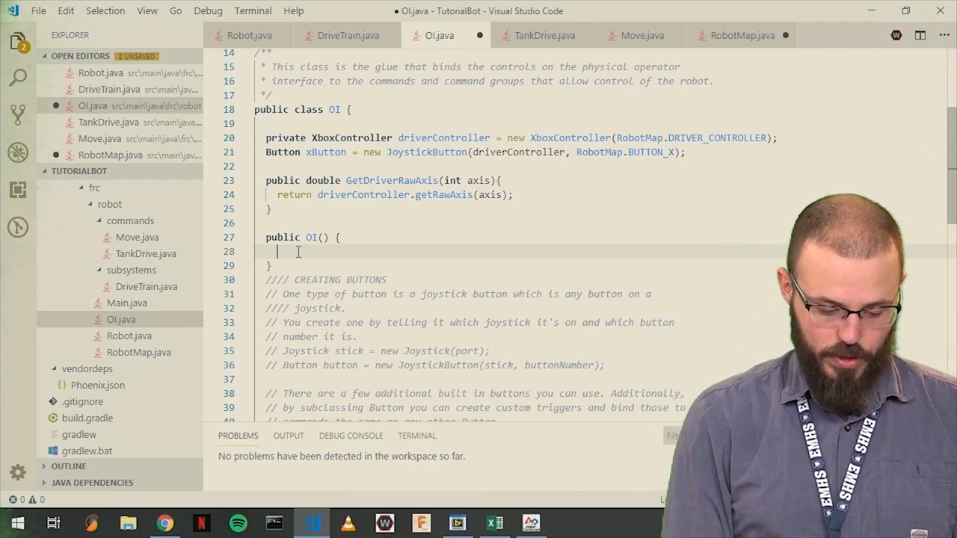
# - Bind xButton.whenPressed to new Move(2, 0.5, 0.5) and import Move
pyautogui.write('xButton')
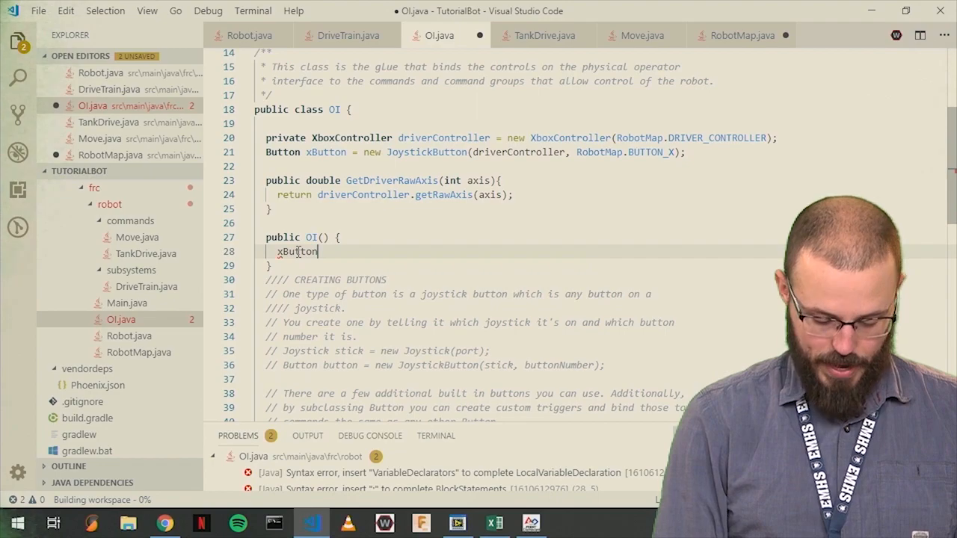
pyautogui.write('.')
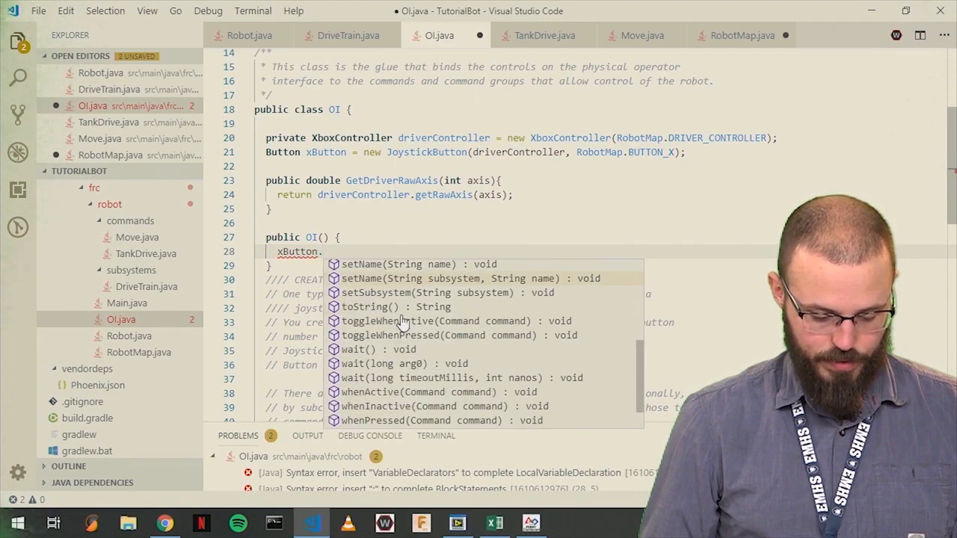
pyautogui.scroll(-3)
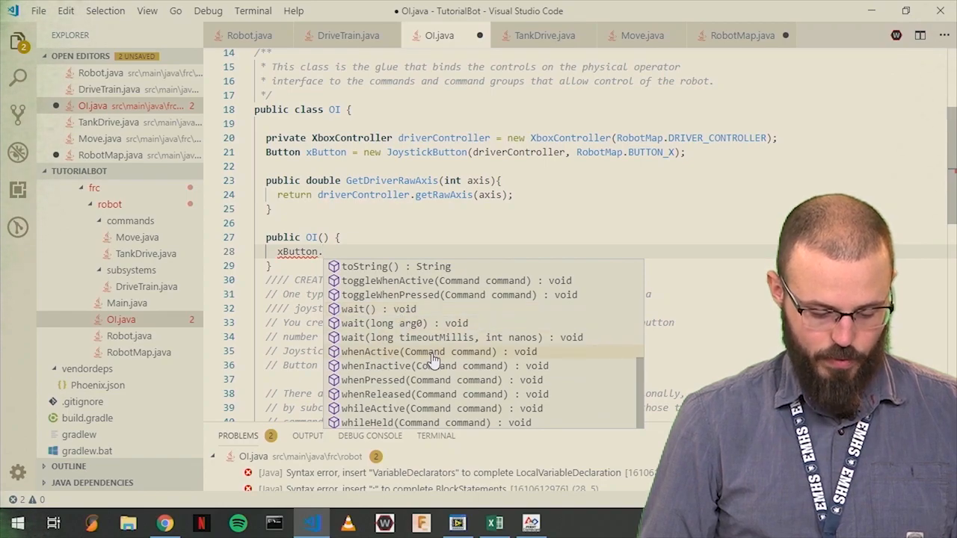
pyautogui.moveTo(417, 394)
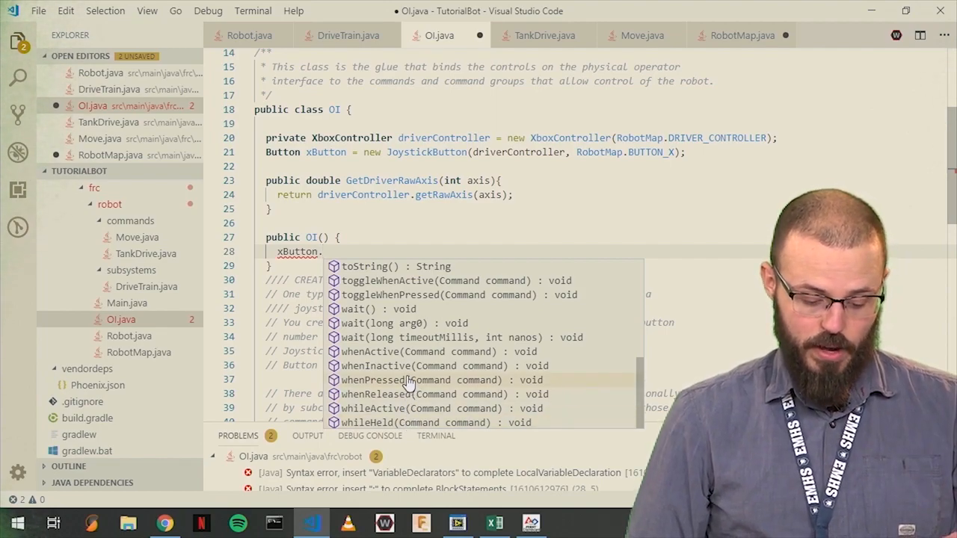
pyautogui.moveTo(440, 403)
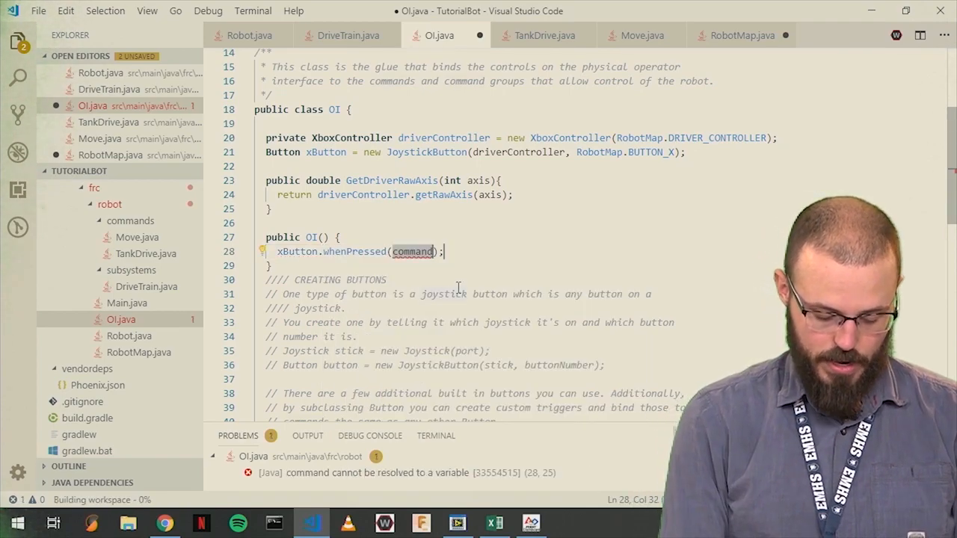
pyautogui.write('new Move')
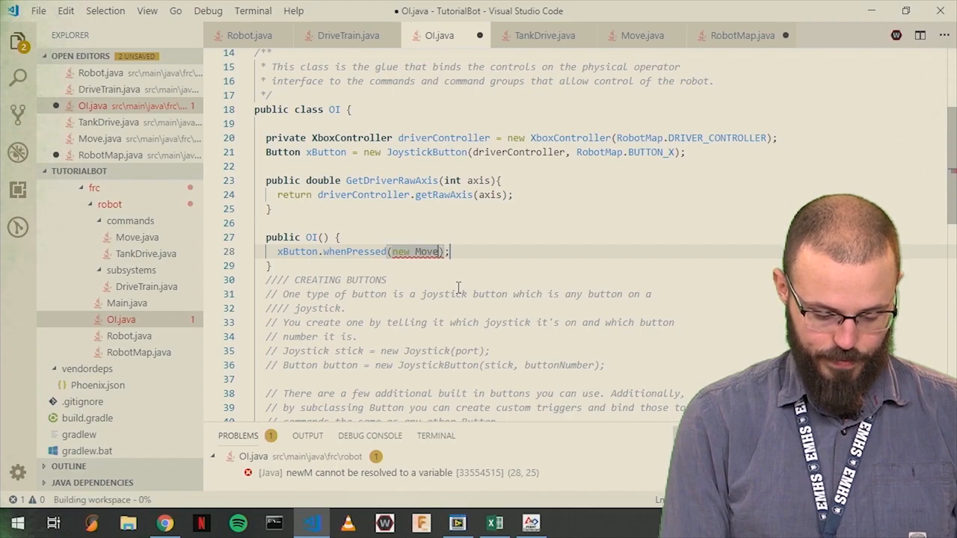
pyautogui.write('(f')
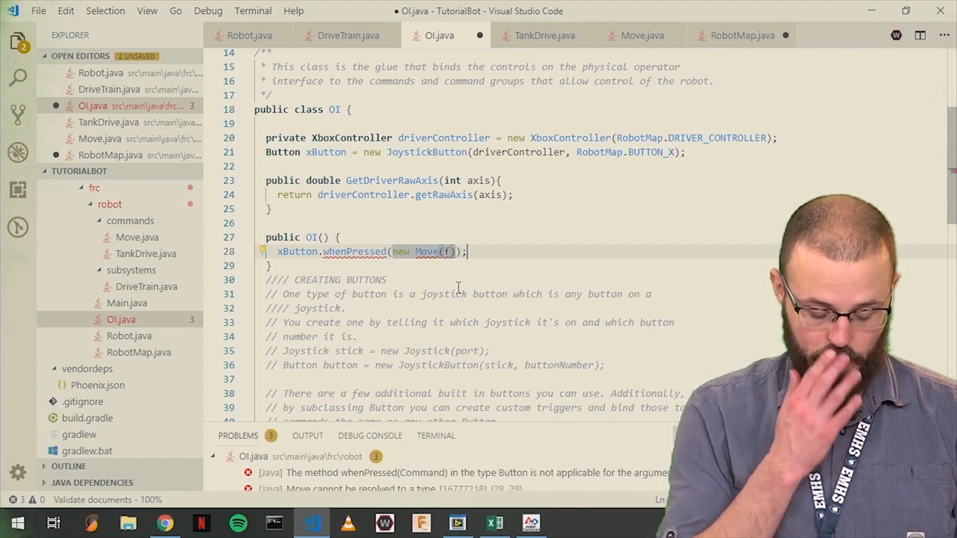
pyautogui.press('Backspace')
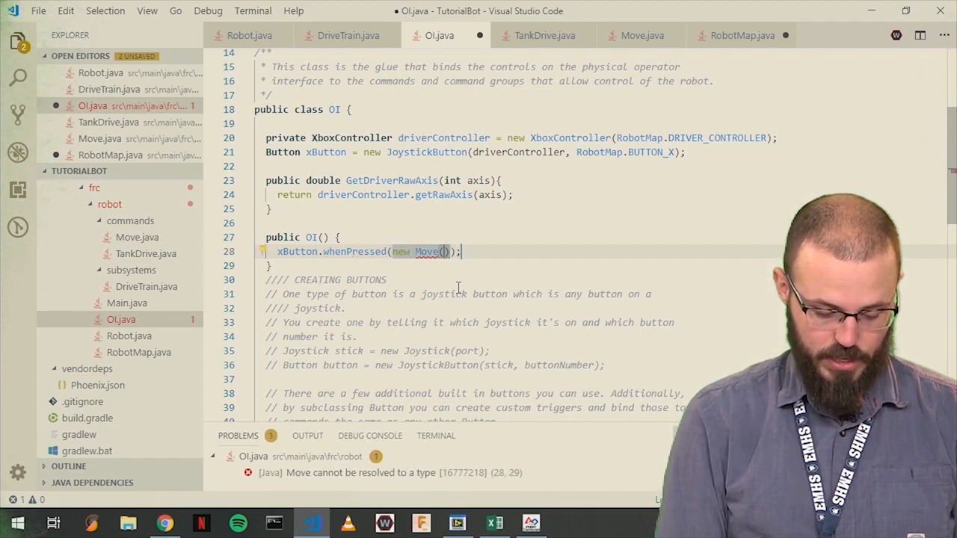
pyautogui.write('2, 0.5, 0.5')
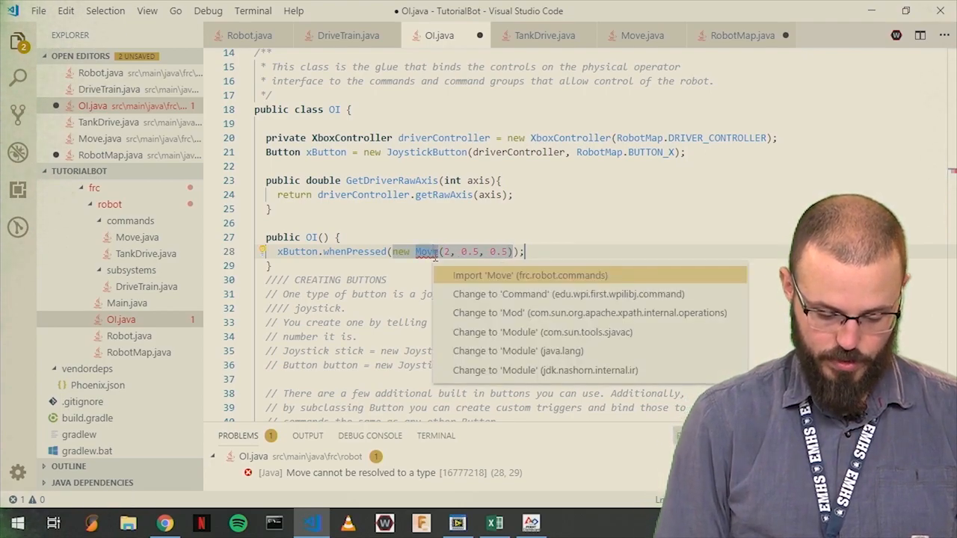
pyautogui.click(530, 275)
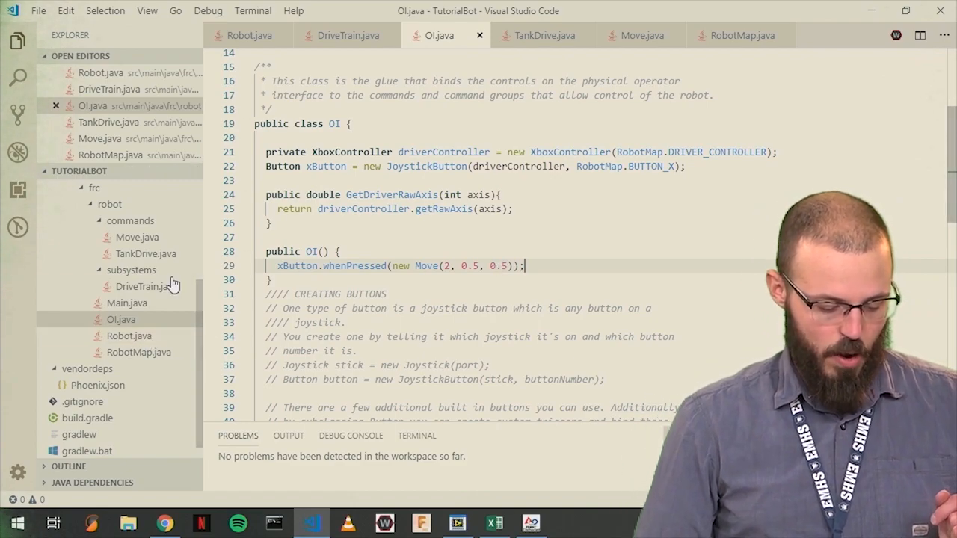
# - Create a Command Group class named MoveSequence in the commands folder
pyautogui.rightClick(130, 220)
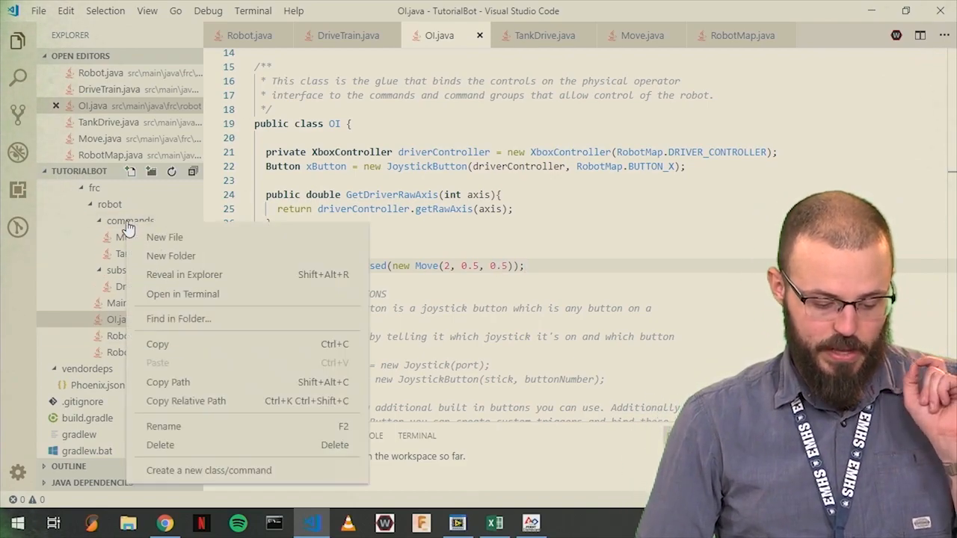
pyautogui.click(130, 237)
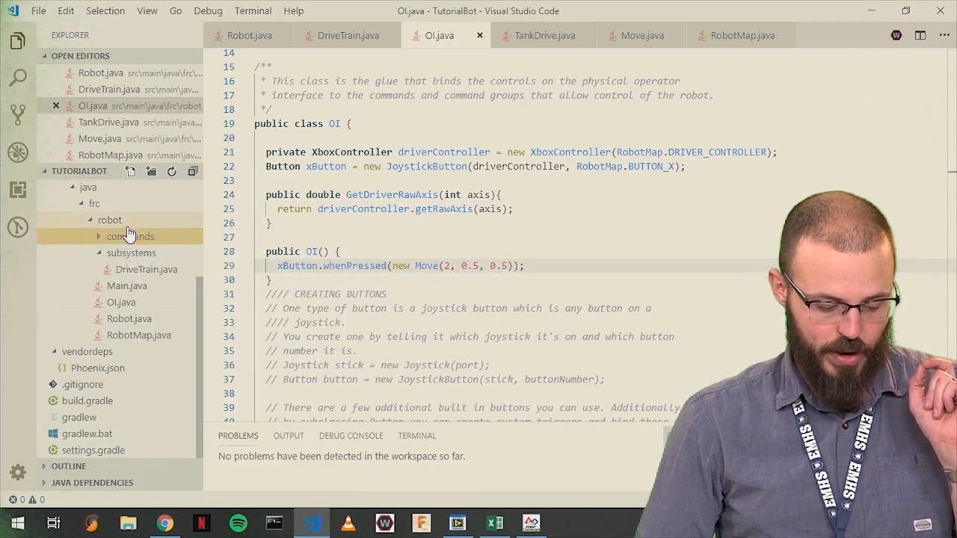
pyautogui.rightClick(130, 236)
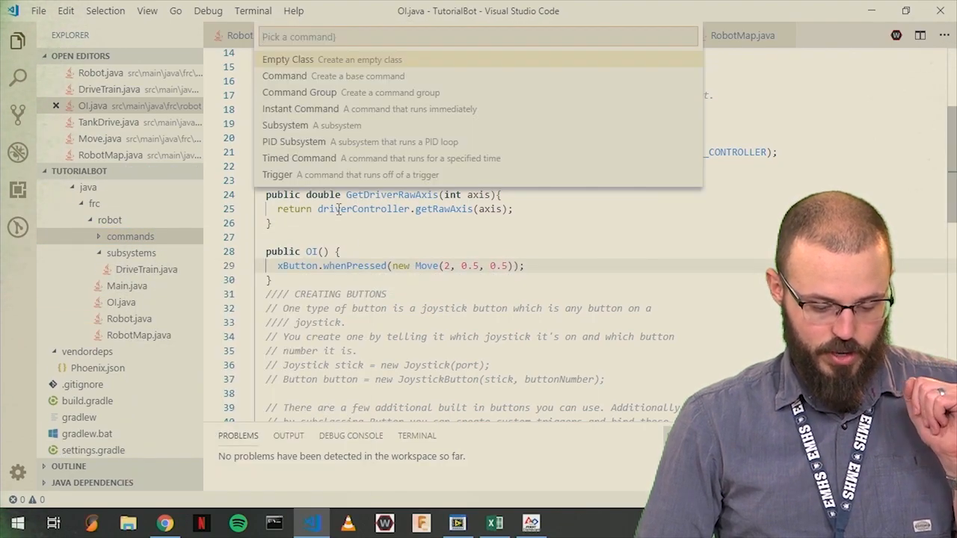
pyautogui.click(287, 59)
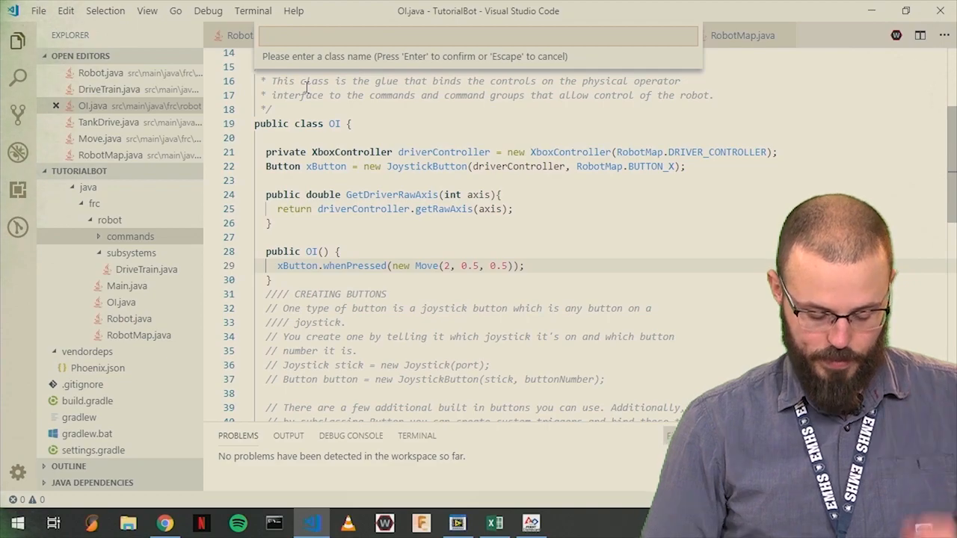
pyautogui.write('Move')
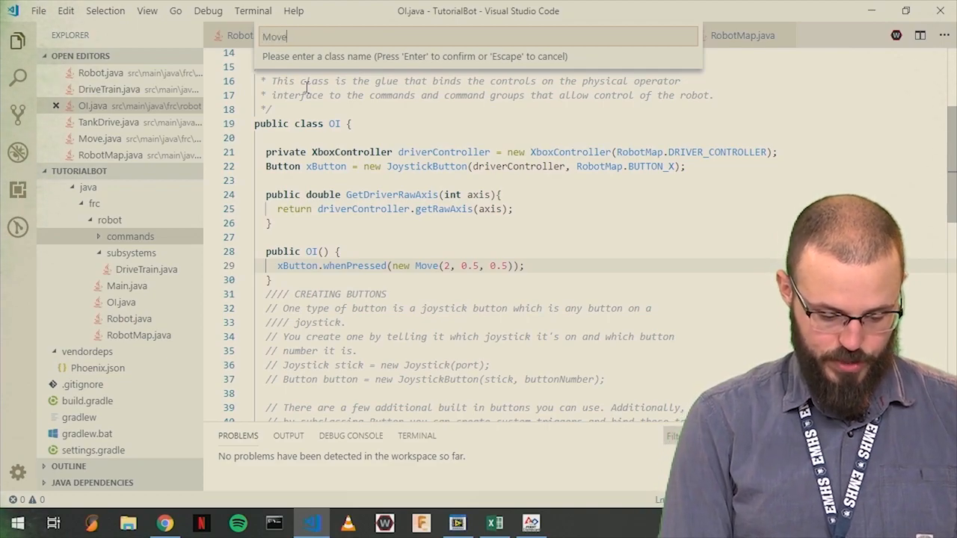
pyautogui.write('Sequence')
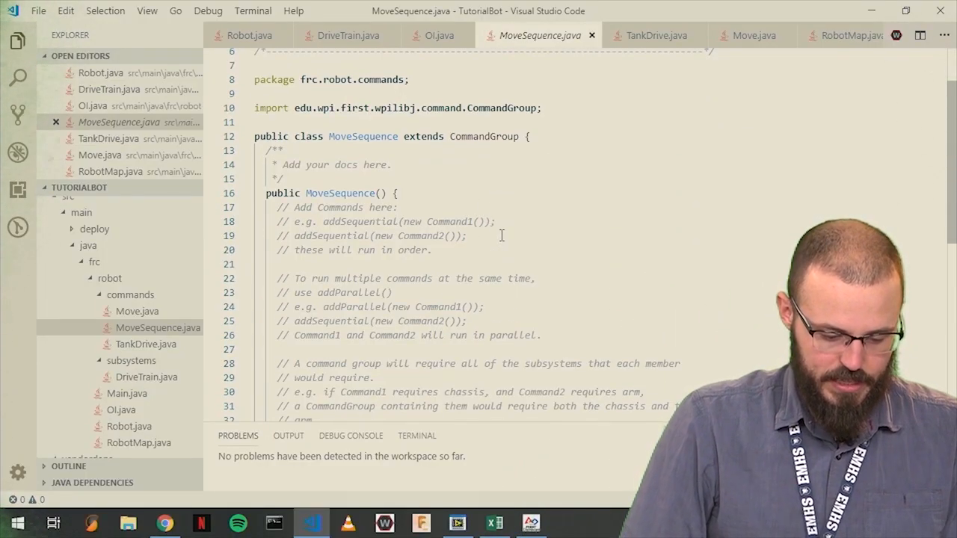
# - Add sequential Moves (2, 0.5, 0.5) and (5, -0.7, -0.7) to MoveSequence's constructor
pyautogui.scroll(-3)
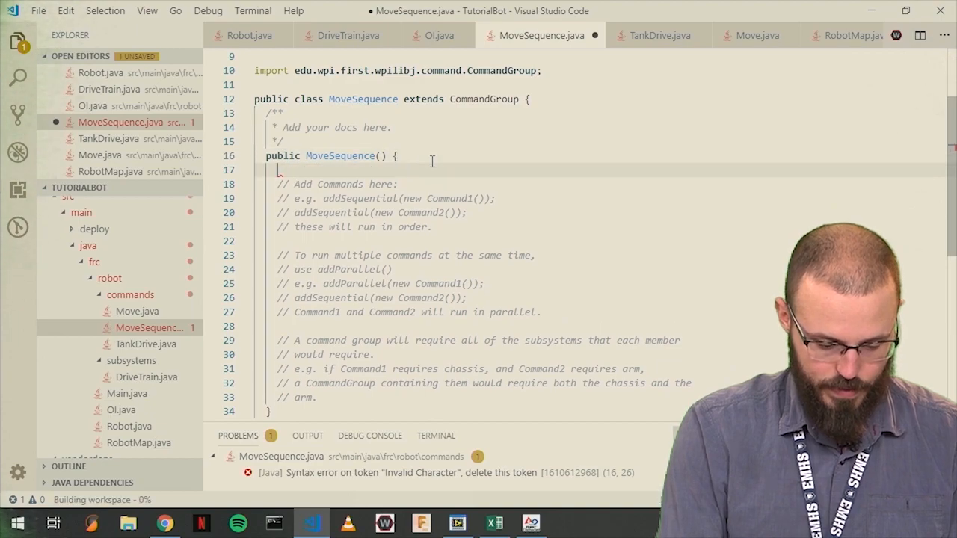
pyautogui.write('addSequential(command);')
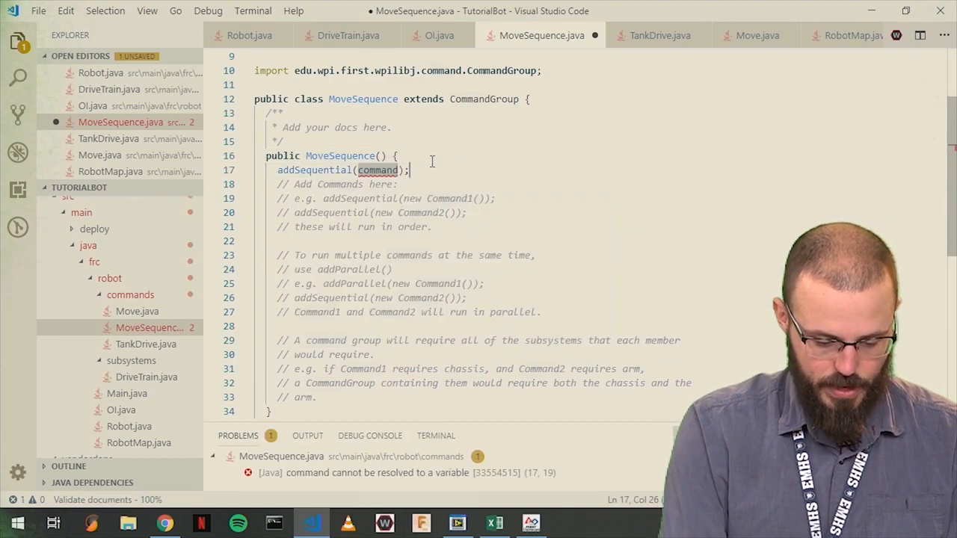
pyautogui.write('Move(2, 0')
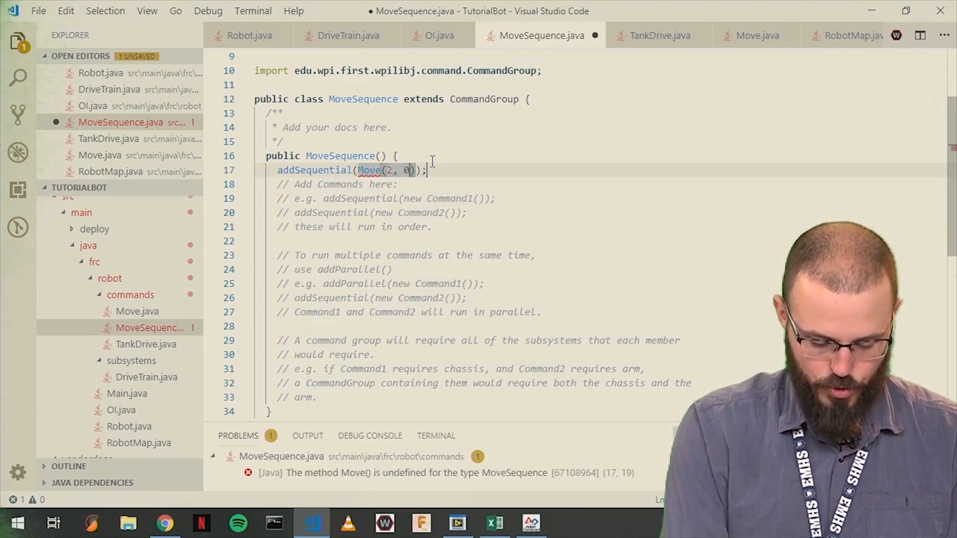
pyautogui.write('.5, 0.5')
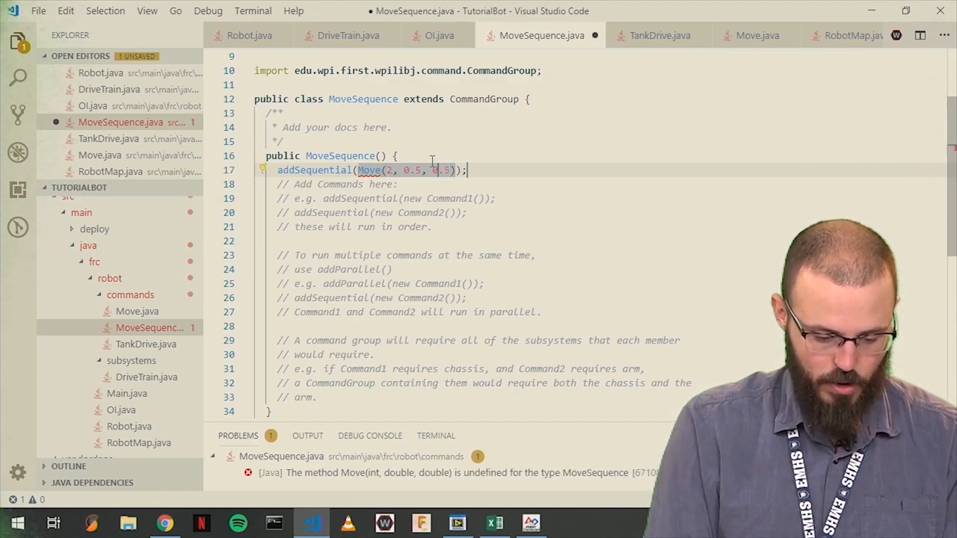
pyautogui.write('new')
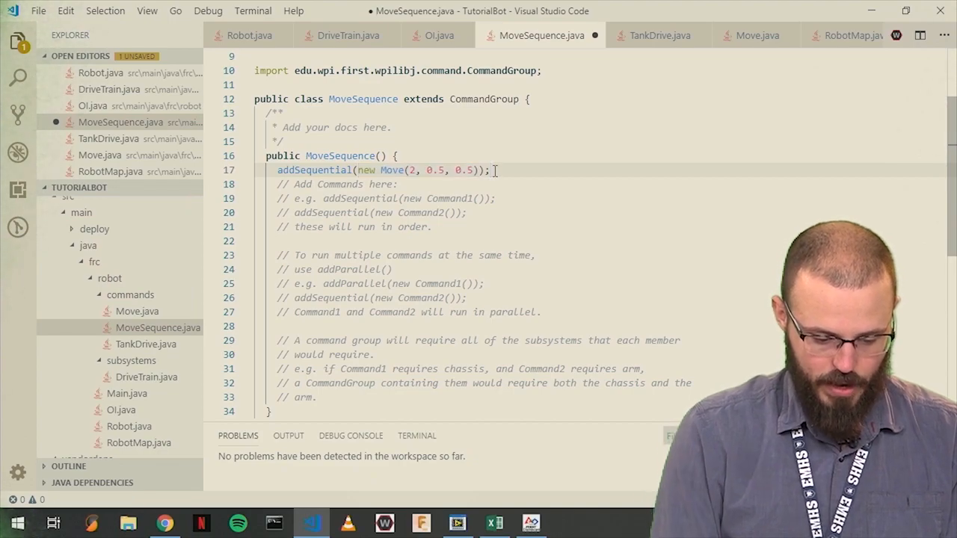
pyautogui.write('addSequential(new);')
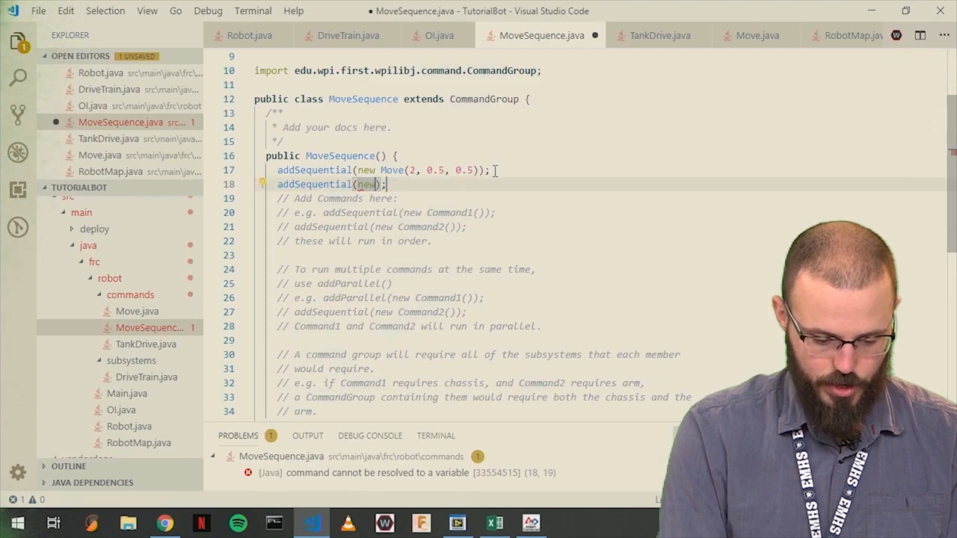
pyautogui.write('Move()')
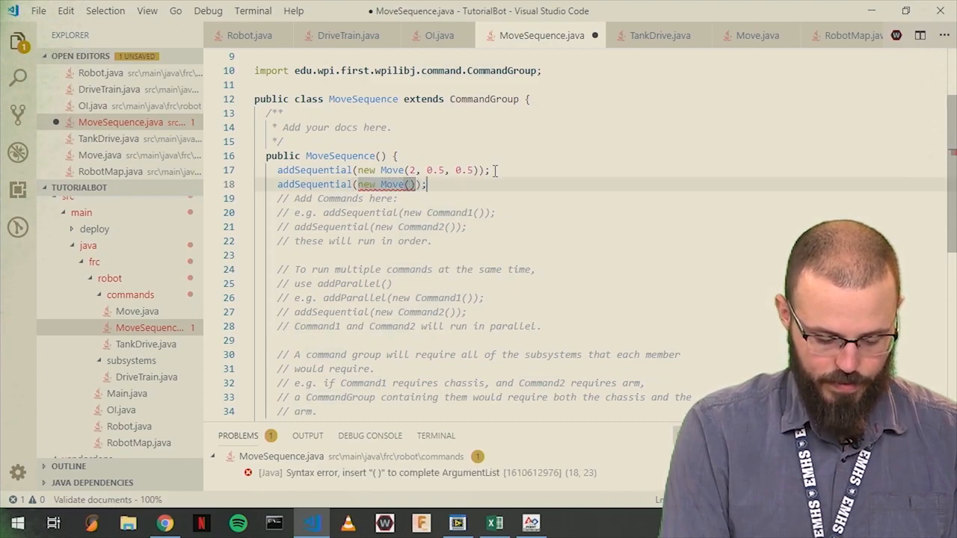
pyautogui.write('5,')
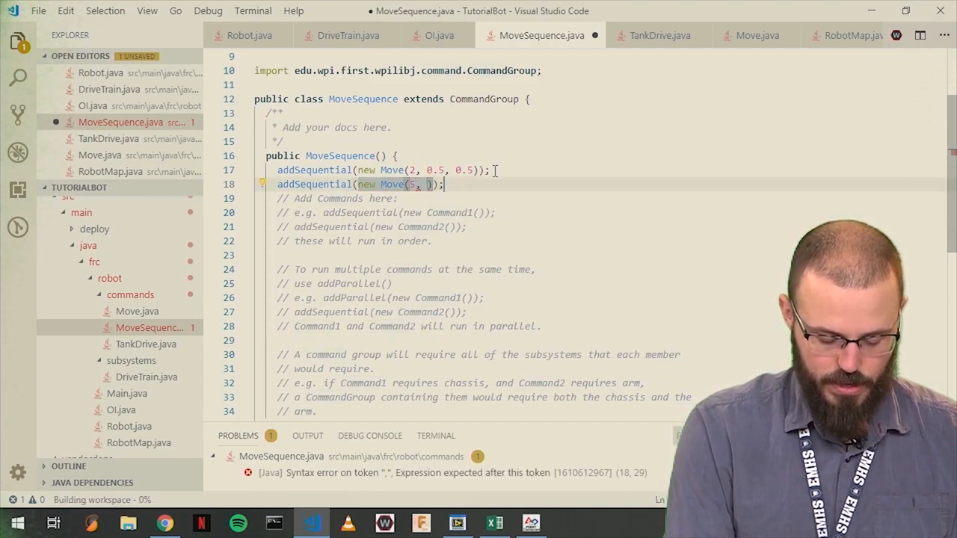
pyautogui.write('-0.7, -0.7')
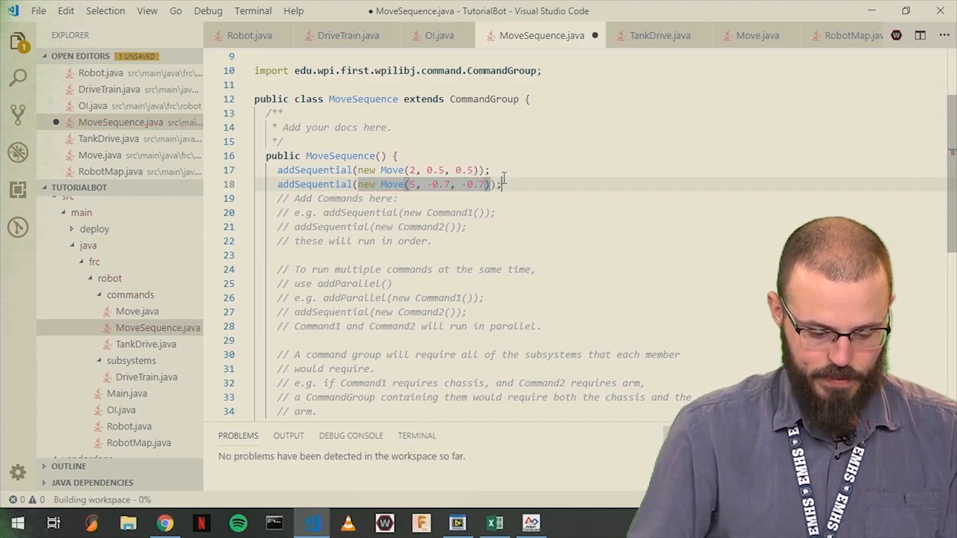
# - Add a third sequential Move (10, -1, 1) and save
pyautogui.write('add')
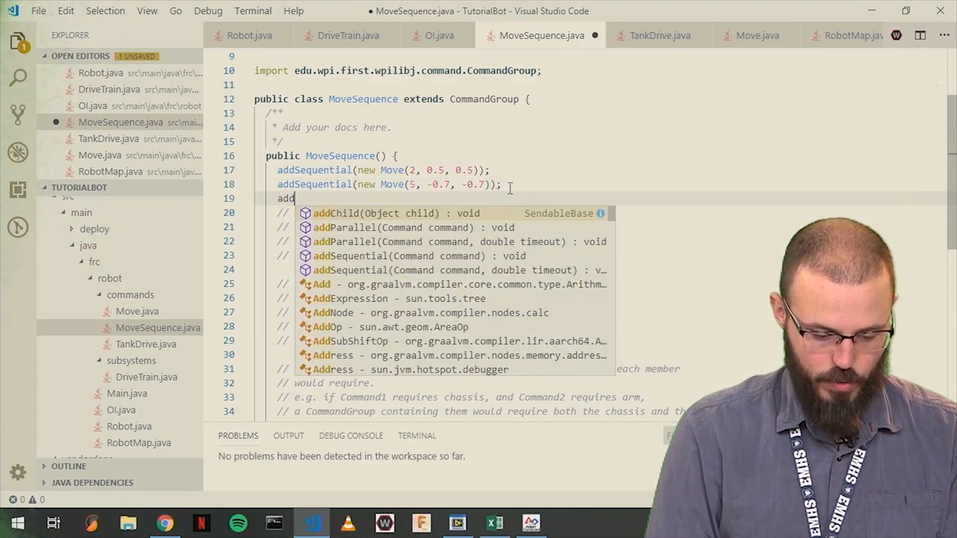
pyautogui.write('Sequential(new )')
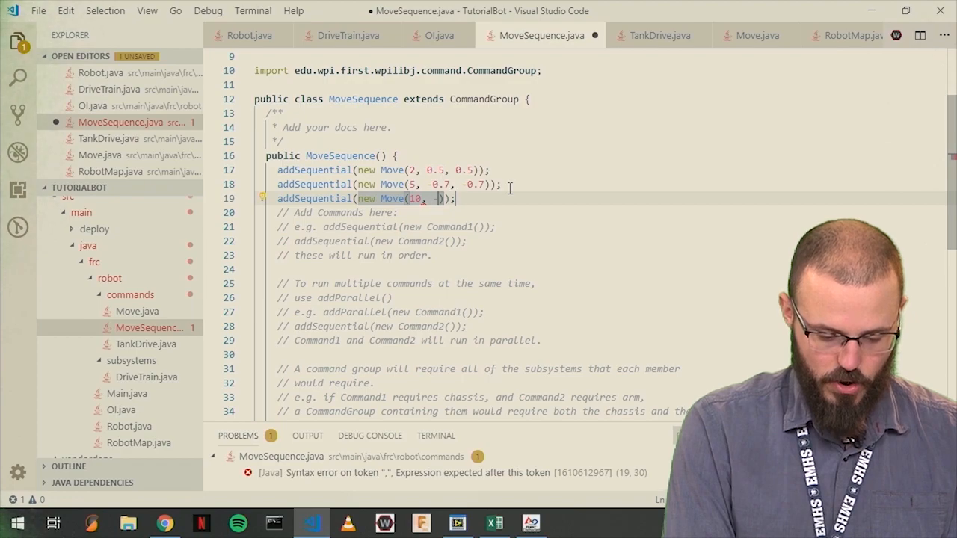
pyautogui.write('-1, 1')
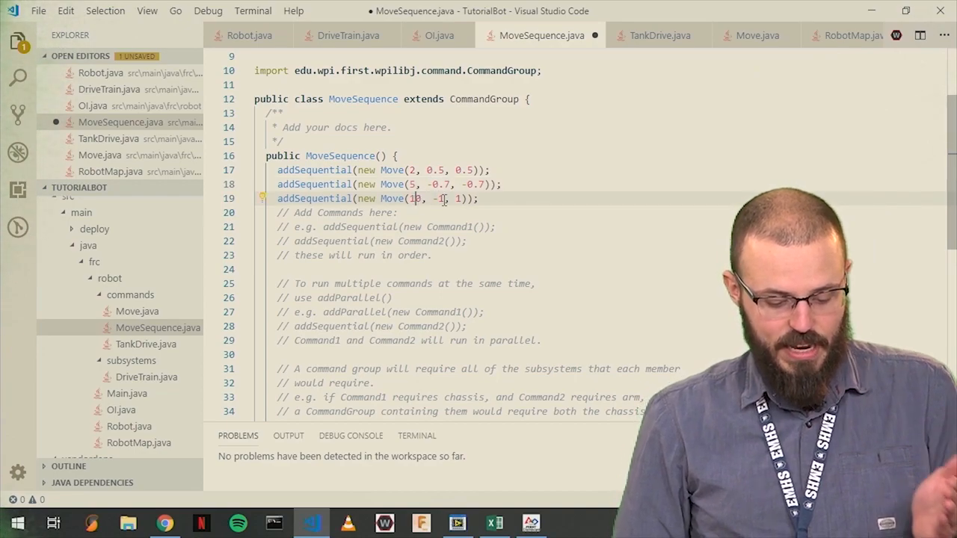
pyautogui.write('0')
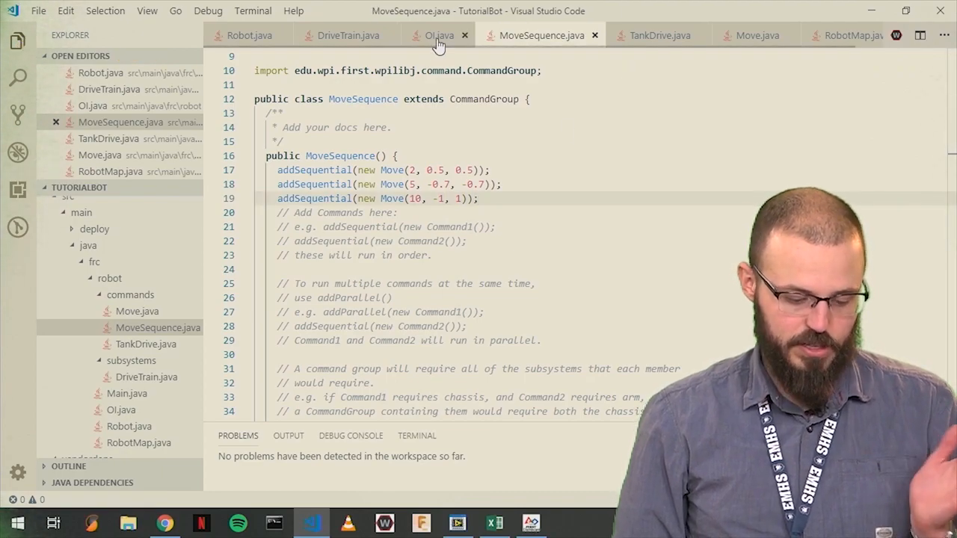
# - Swap OI's X-button command from Move(2, 0.5, 0.5) to new MoveSequence() and save
pyautogui.click(440, 35)
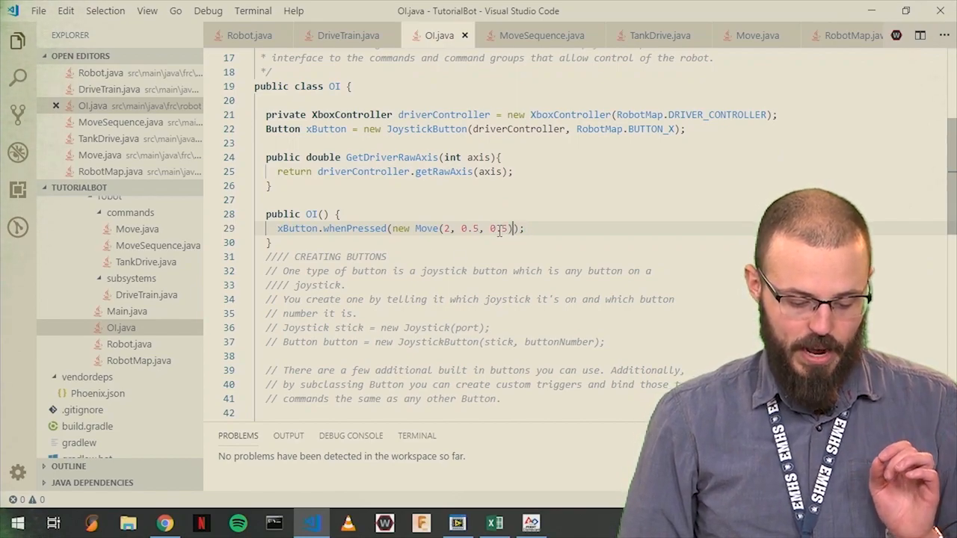
pyautogui.write('0.5')
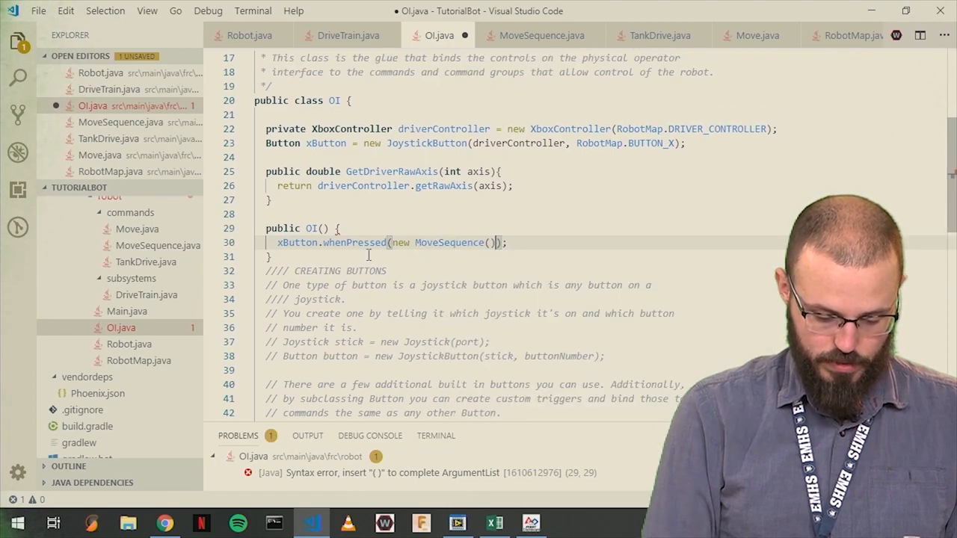
pyautogui.write(')')
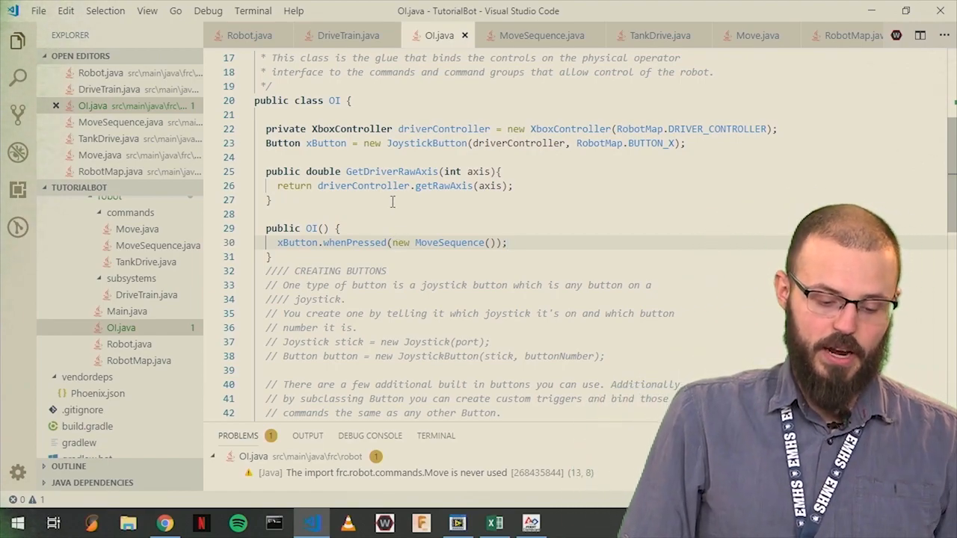
pyautogui.click(541, 35)
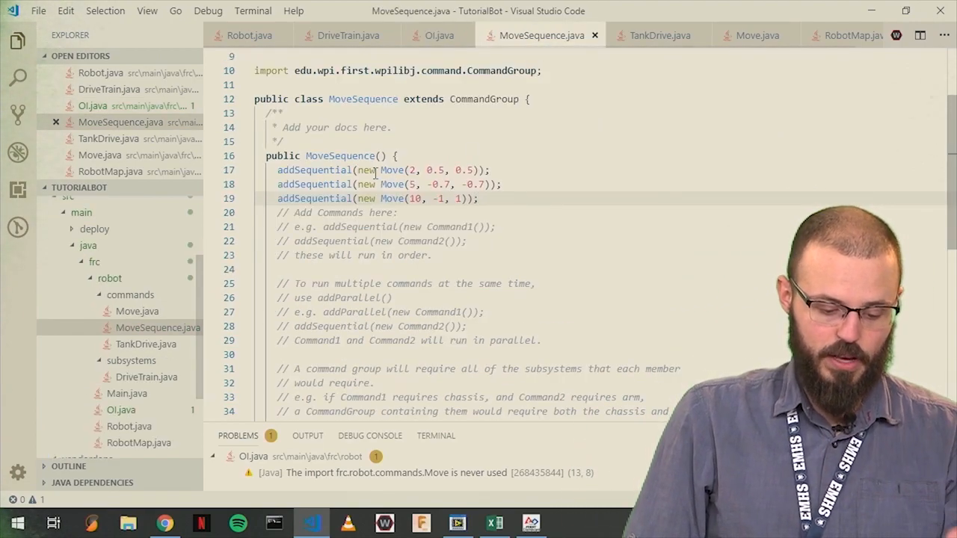